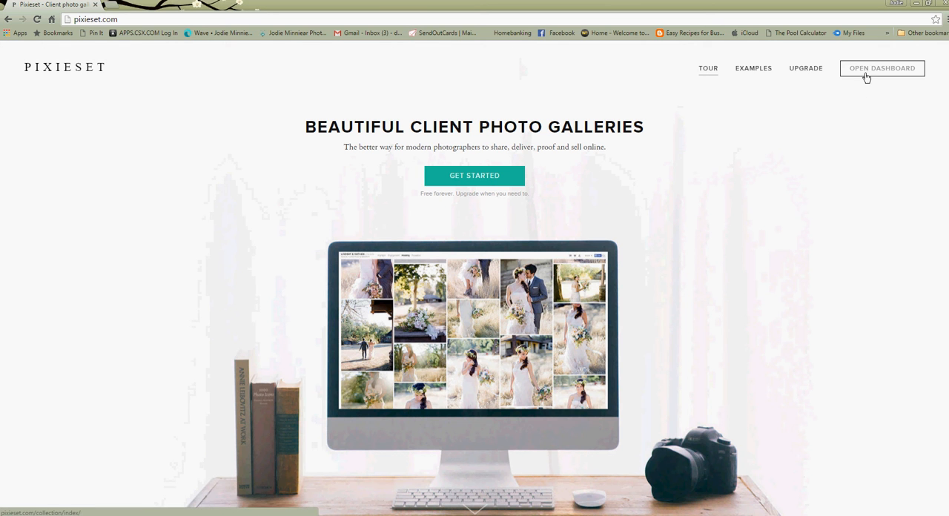
Step: Go from the home page into the dashboard's Store section and list the existing price sheets
left_click(881, 69)
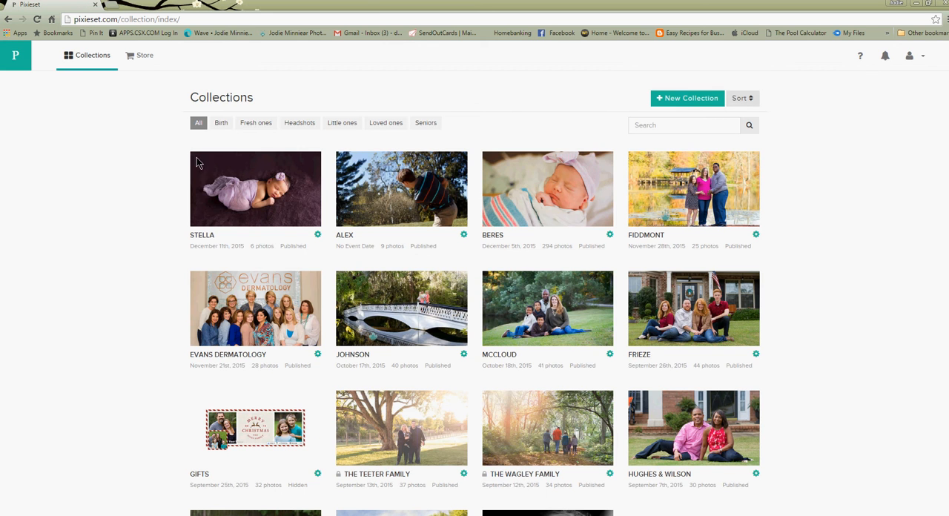
left_click(140, 55)
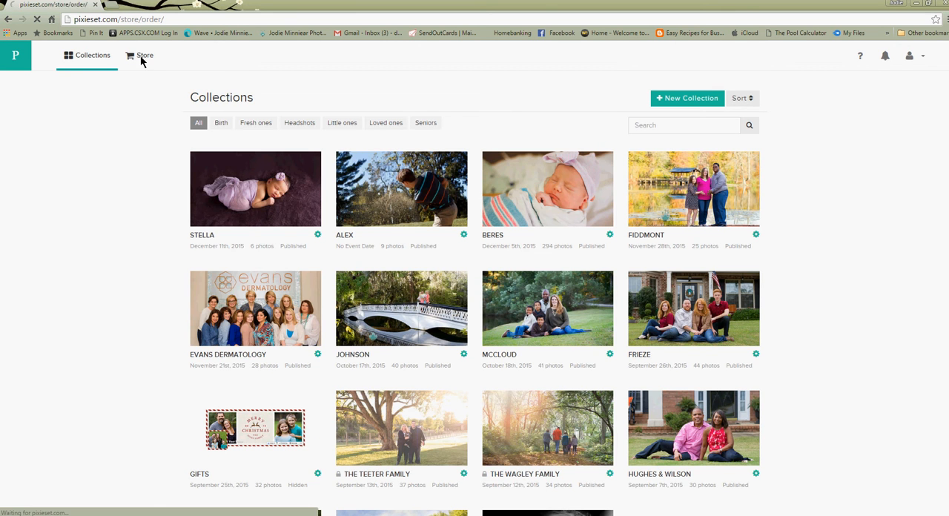
left_click(145, 55)
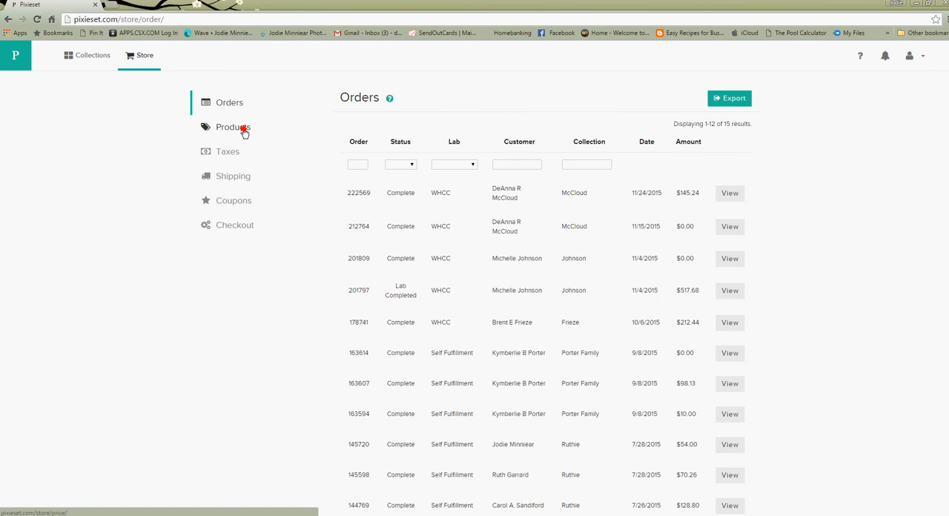
left_click(233, 127)
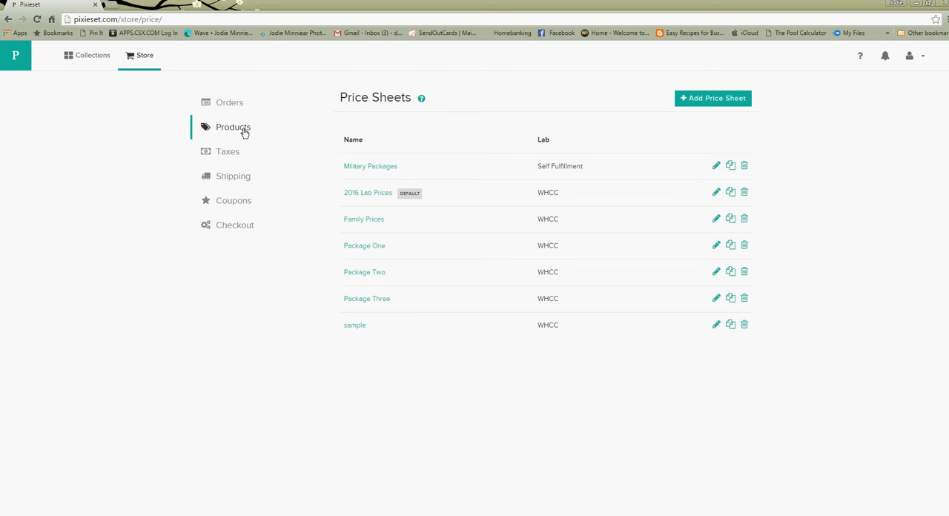
mouse_move(250, 133)
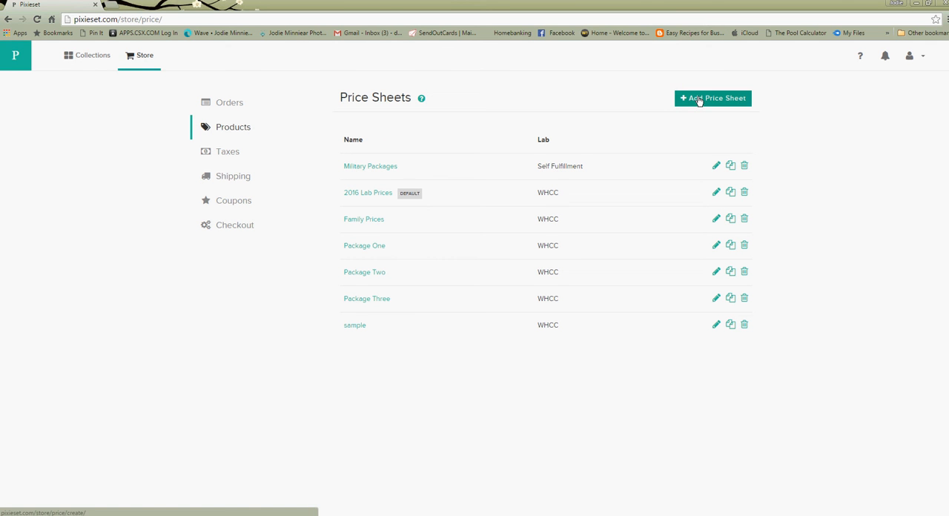
Step: Start a new lab-fulfillment price sheet named 'Sample Price Sheet'
left_click(712, 98)
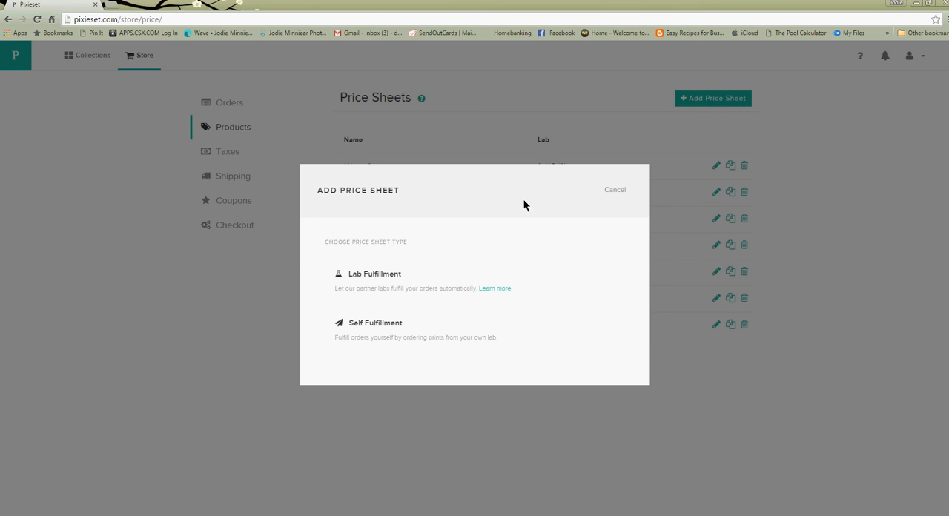
mouse_move(411, 318)
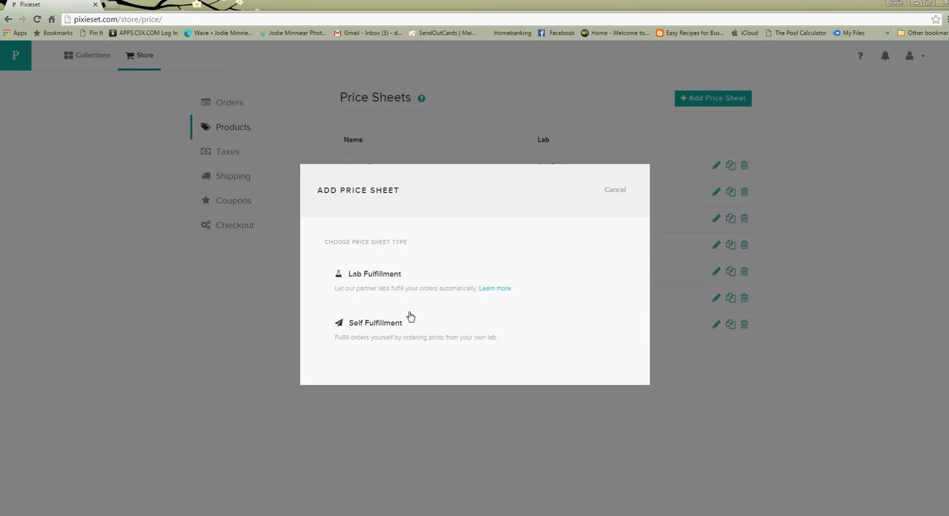
left_click(377, 323)
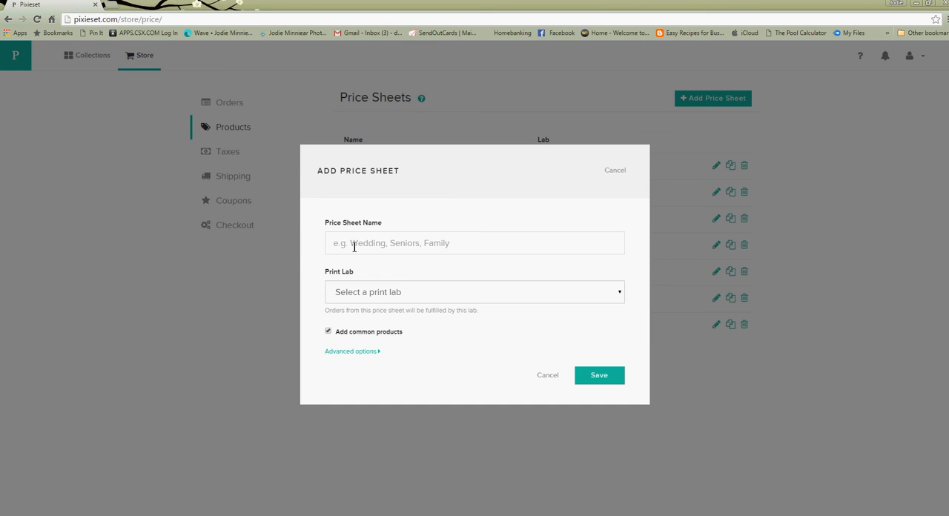
left_click(475, 243)
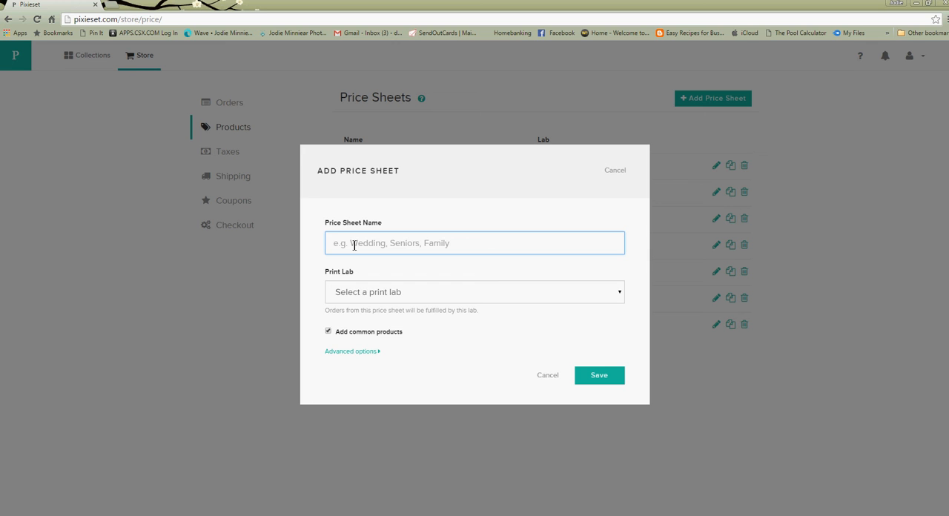
type("Sample P")
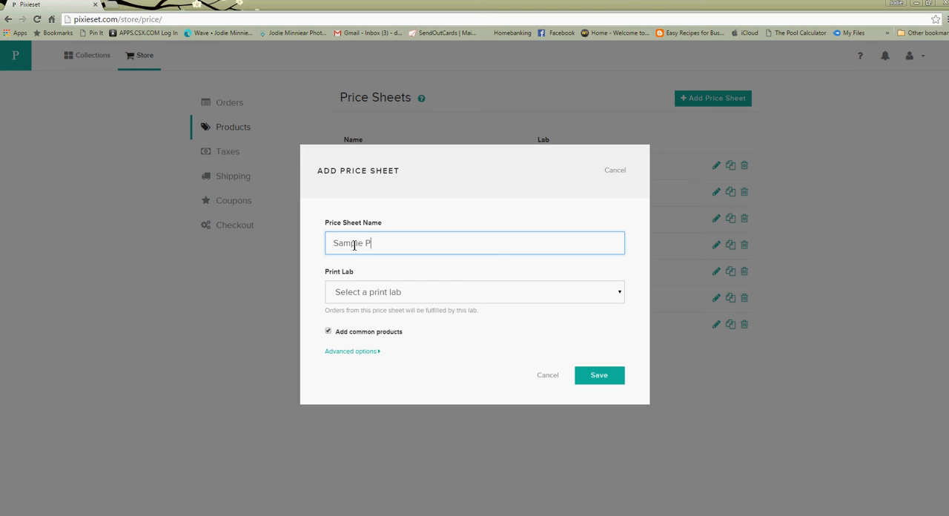
type("rice Sch")
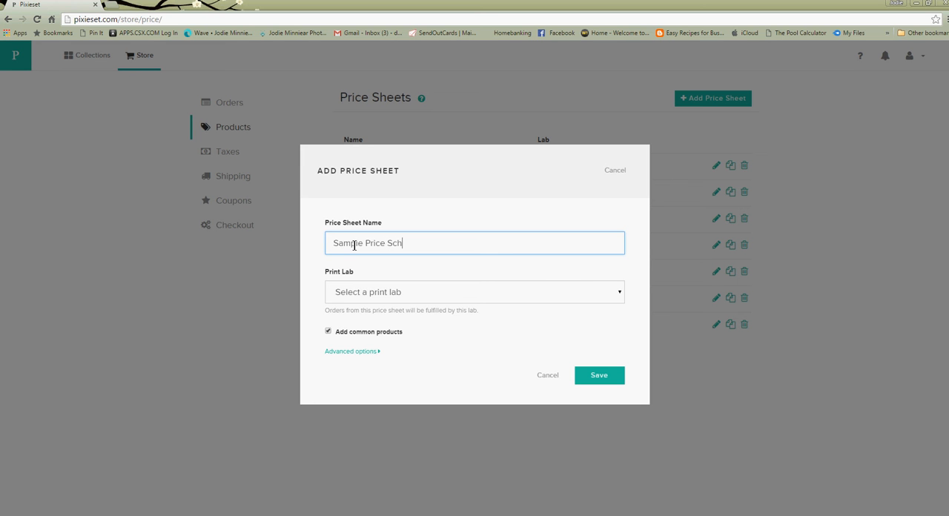
type("eet")
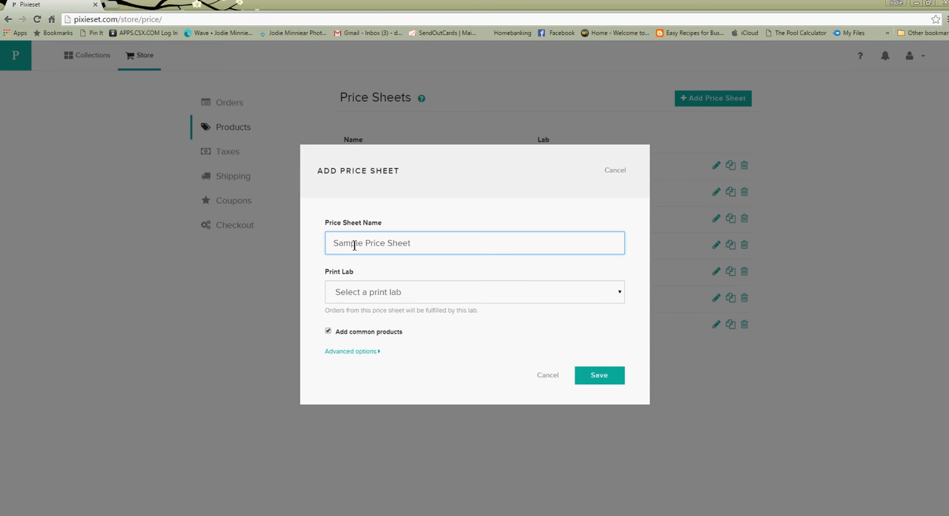
Step: Choose WHCC as the print lab and save the new price sheet
left_click(475, 292)
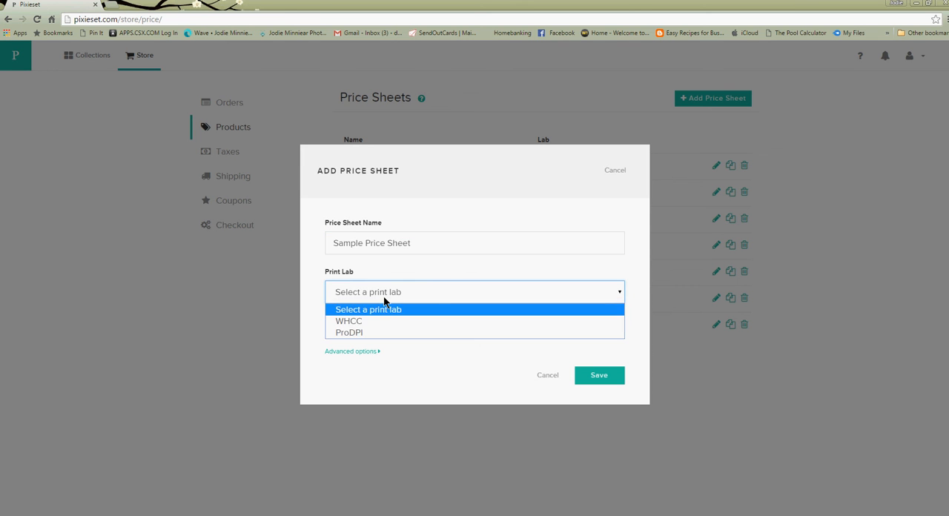
left_click(347, 321)
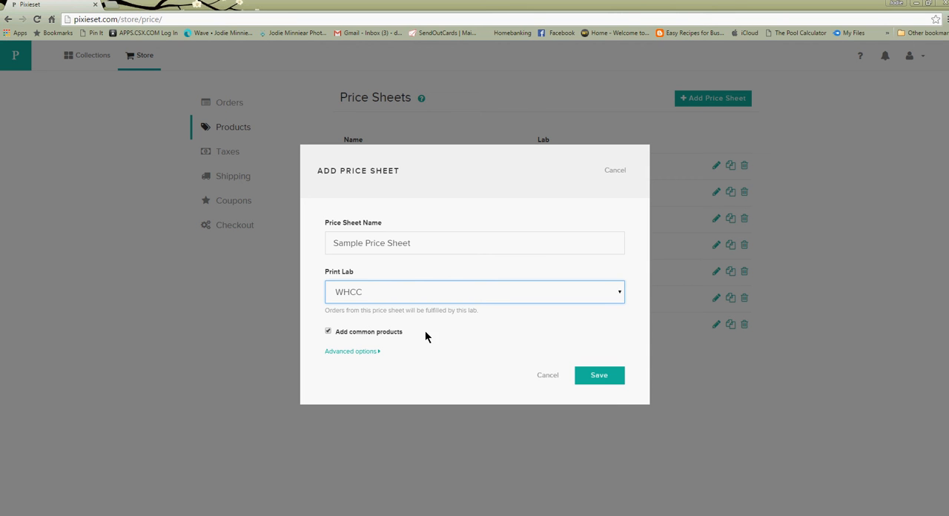
left_click(599, 375)
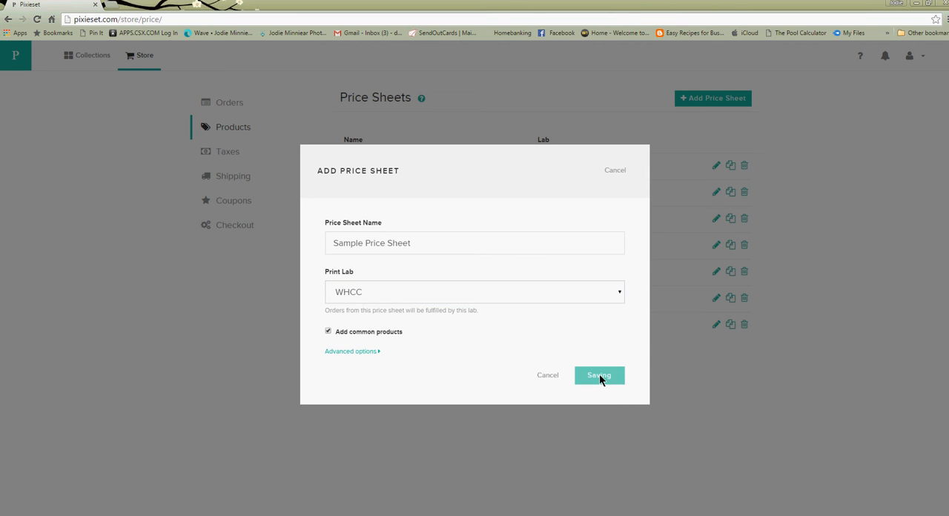
Step: Review the Sample Price Sheet's WHCC prints, canvas and mounted prints with cost, markup and price
left_click(599, 376)
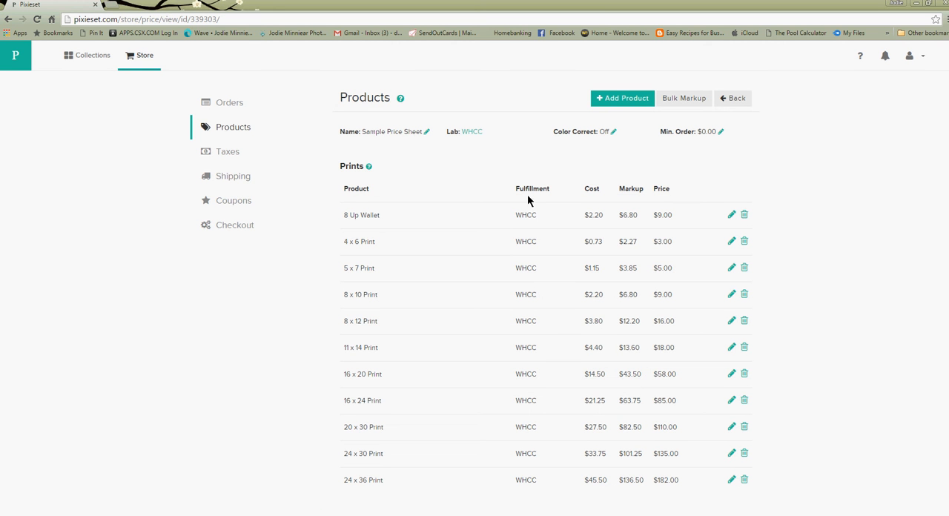
mouse_move(543, 221)
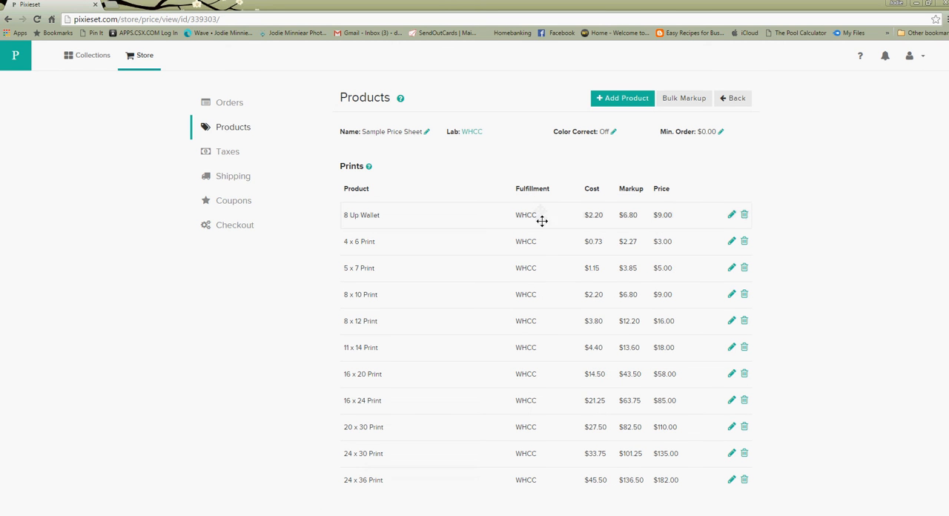
scroll("down", 3)
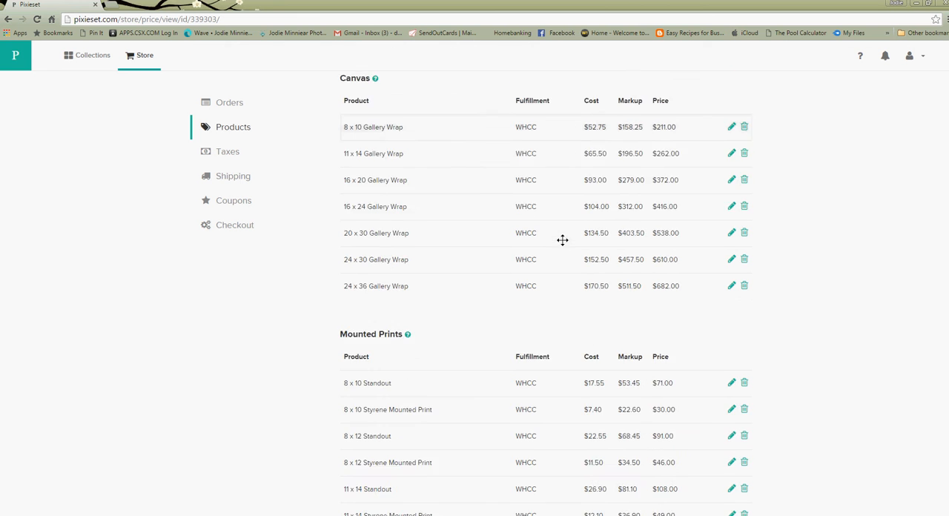
scroll("down", 3)
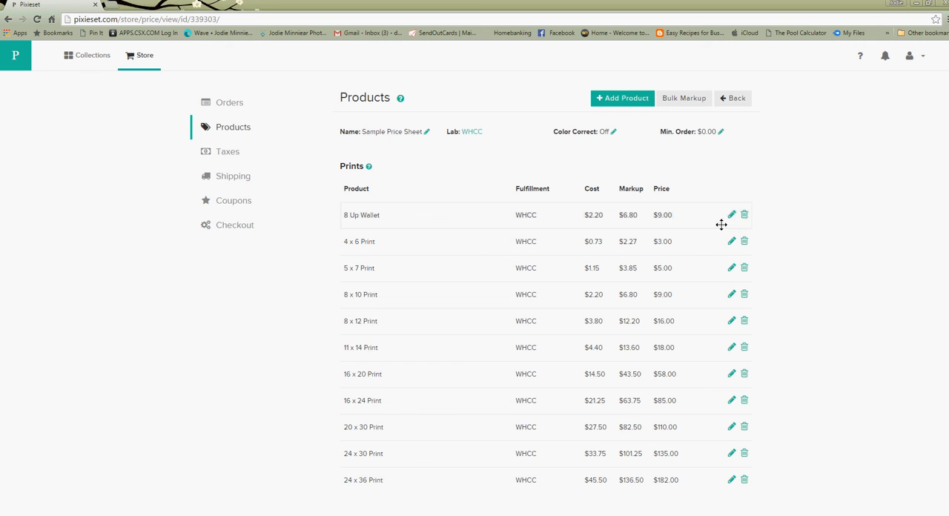
mouse_move(661, 215)
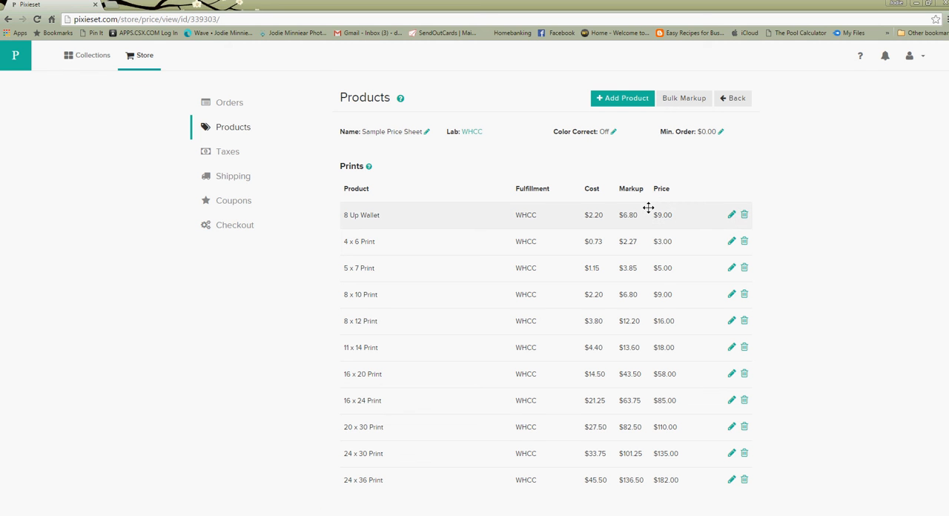
mouse_move(749, 332)
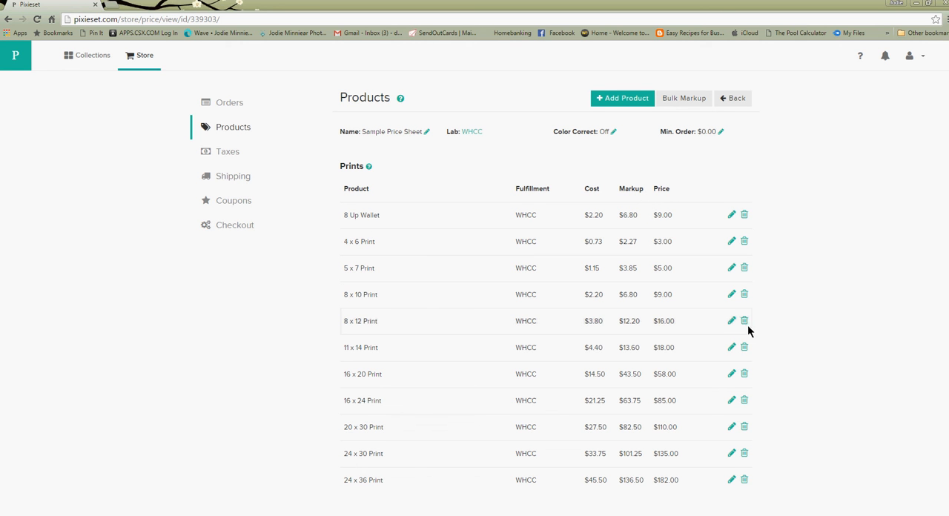
mouse_move(337, 325)
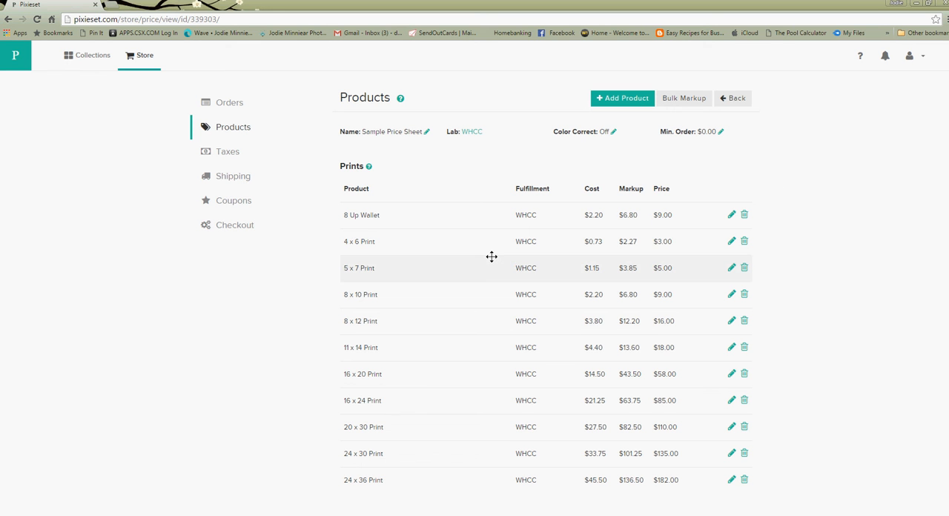
mouse_move(348, 185)
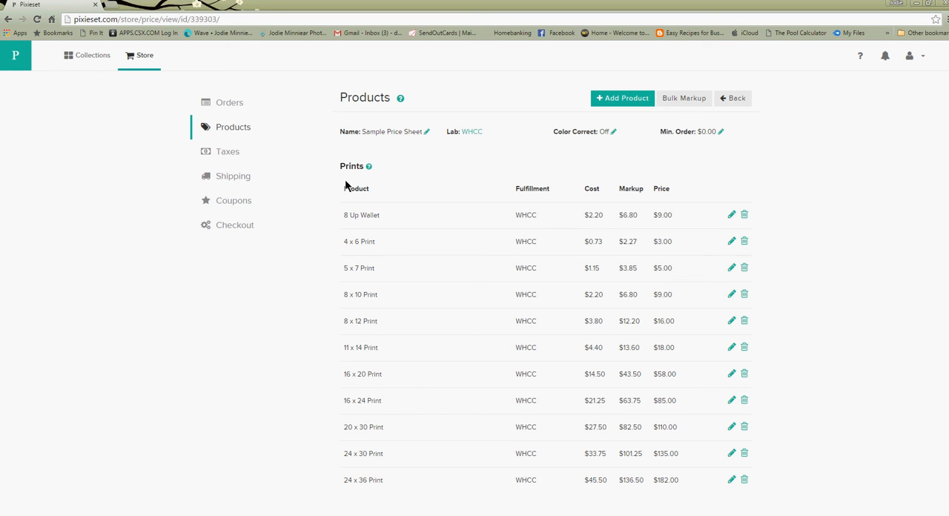
mouse_move(334, 169)
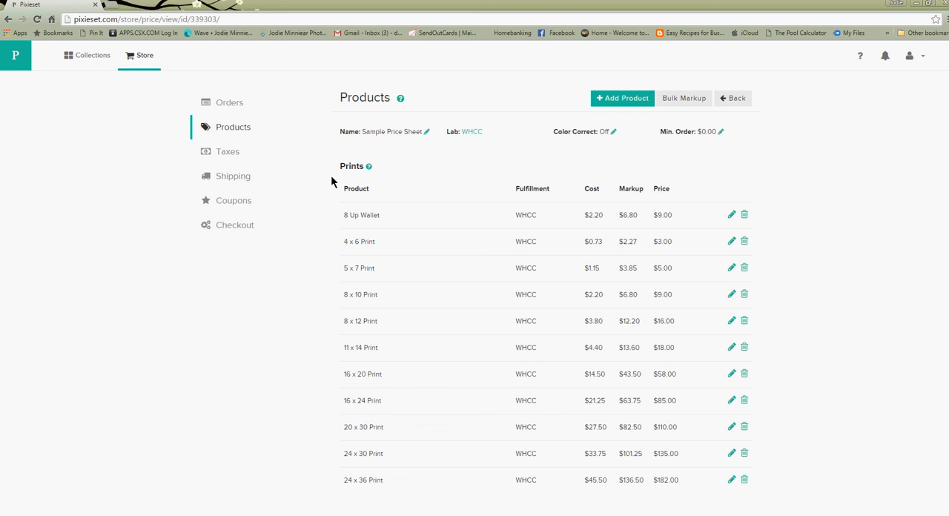
scroll("down", 3)
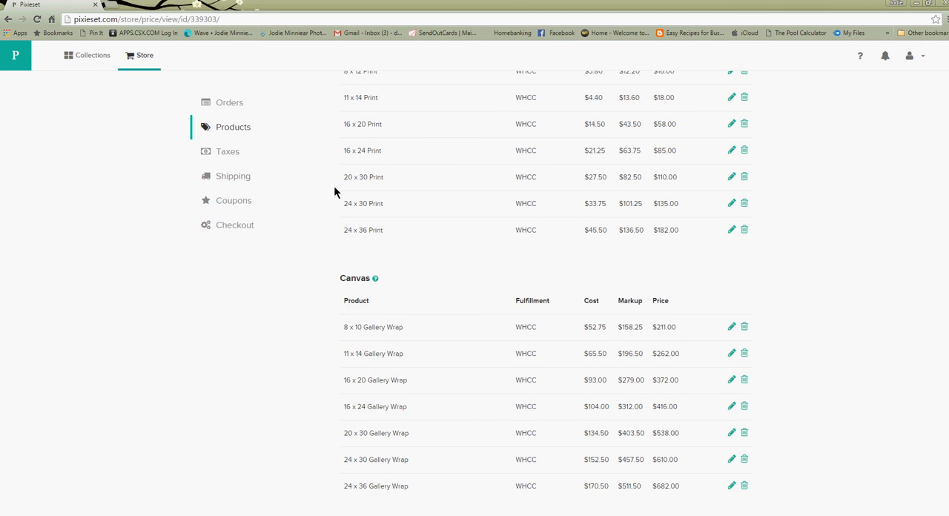
scroll("down", 3)
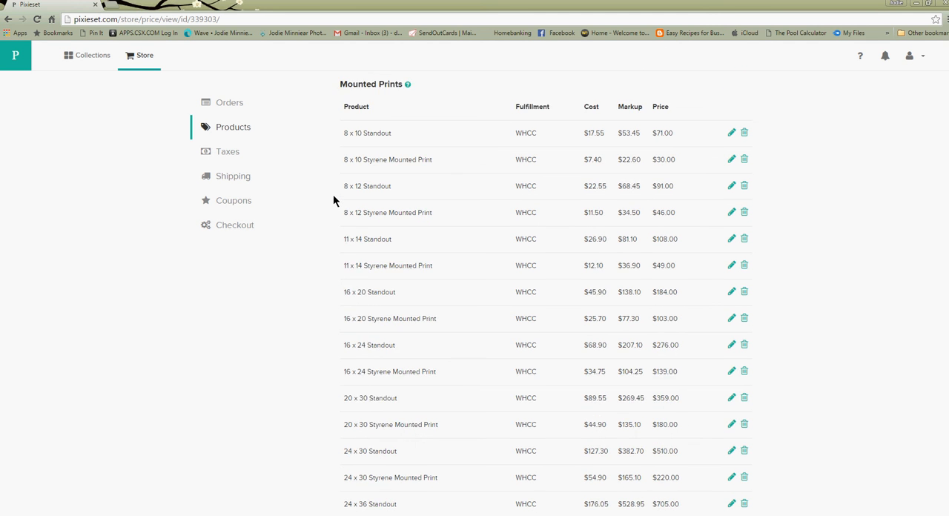
scroll("down", 3)
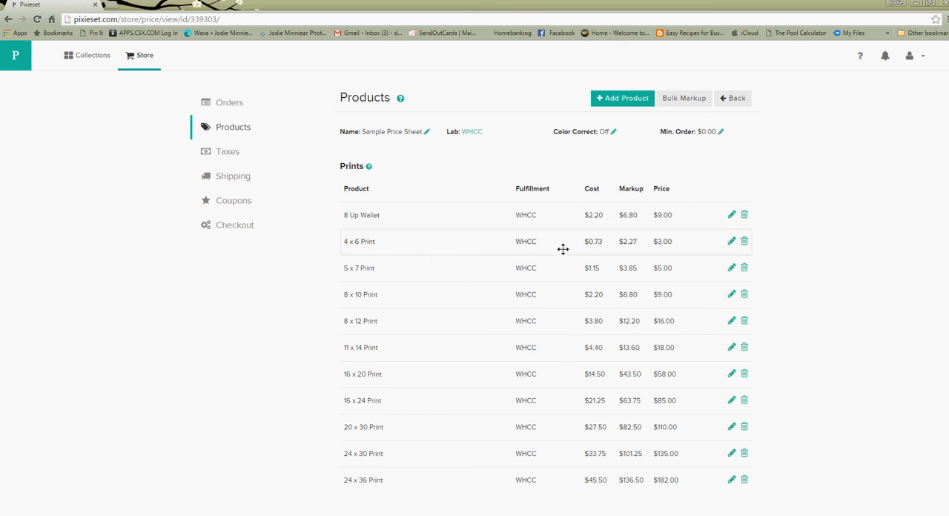
mouse_move(621, 98)
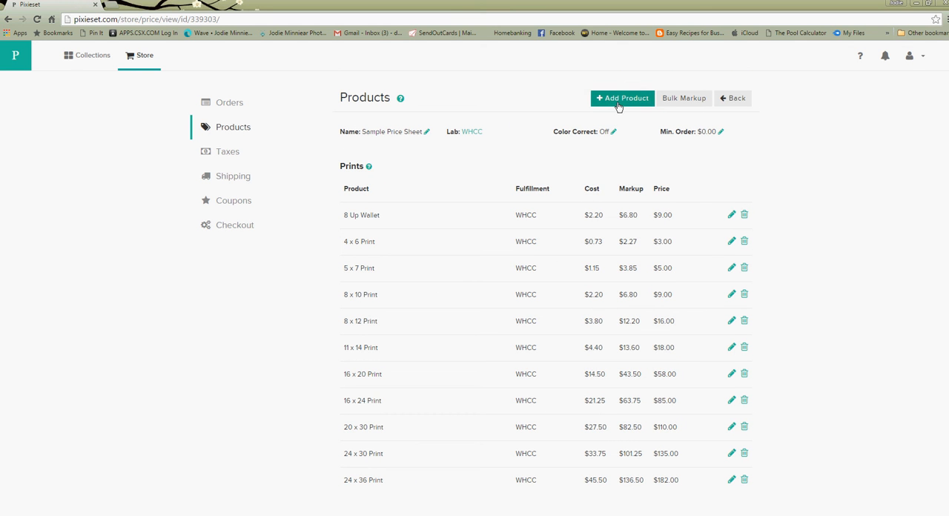
Step: Add a Single Photo Download (Original) digital product priced at $100.00
left_click(623, 98)
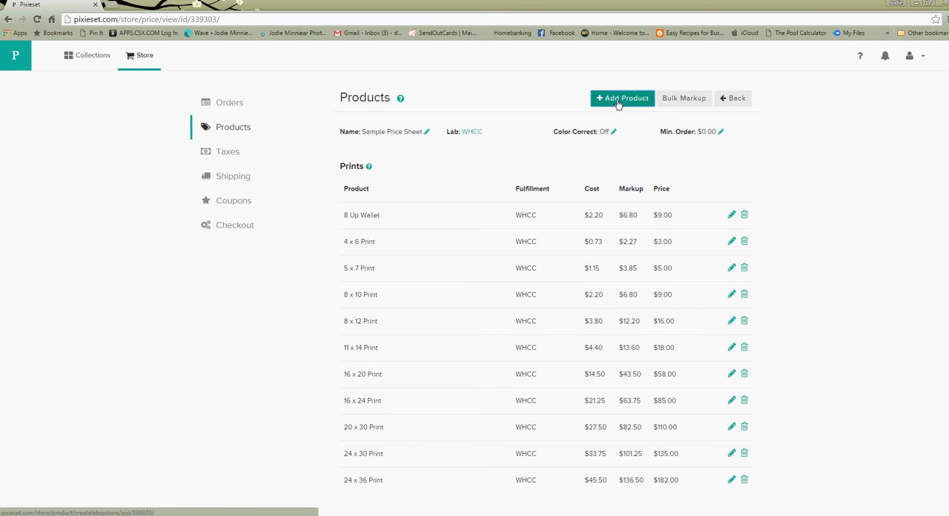
left_click(623, 98)
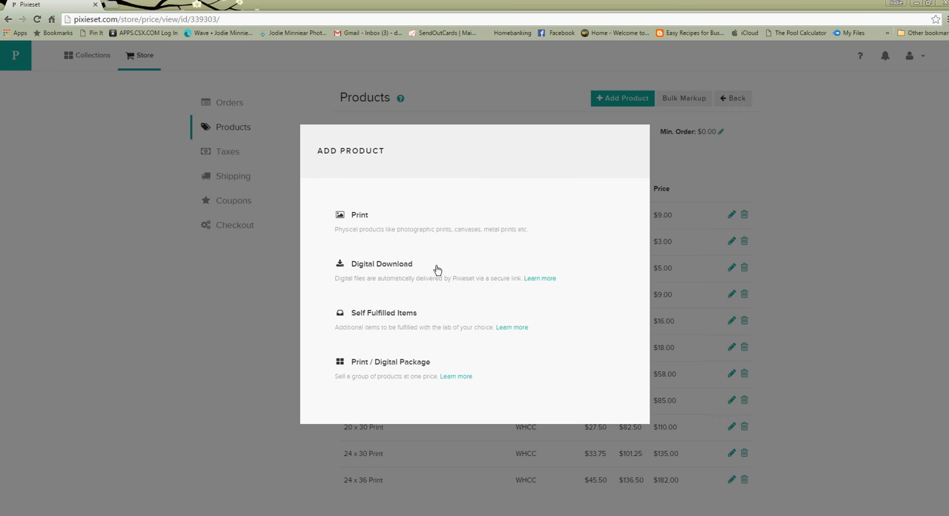
mouse_move(436, 270)
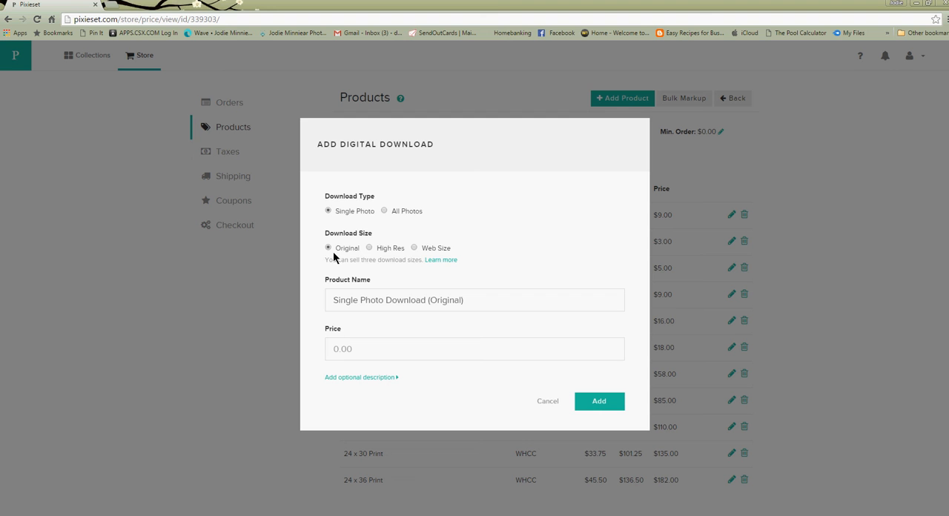
mouse_move(365, 261)
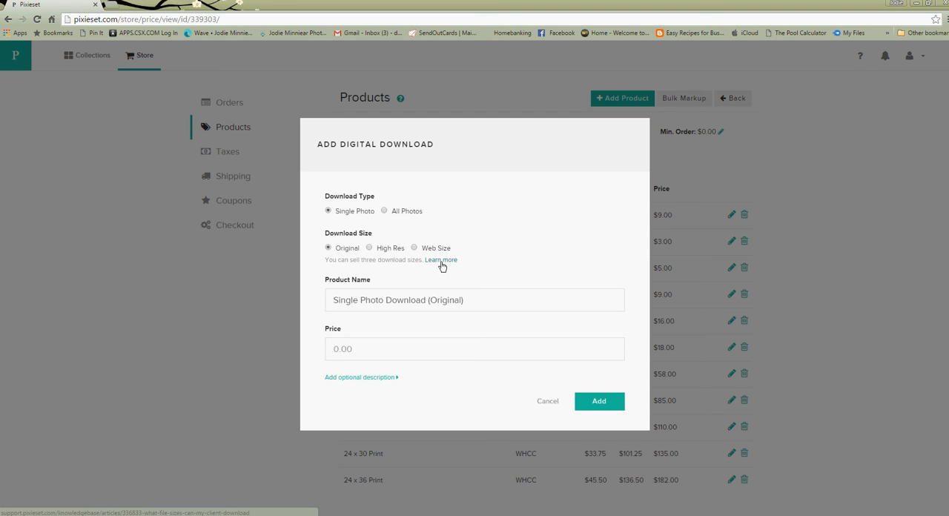
mouse_move(333, 259)
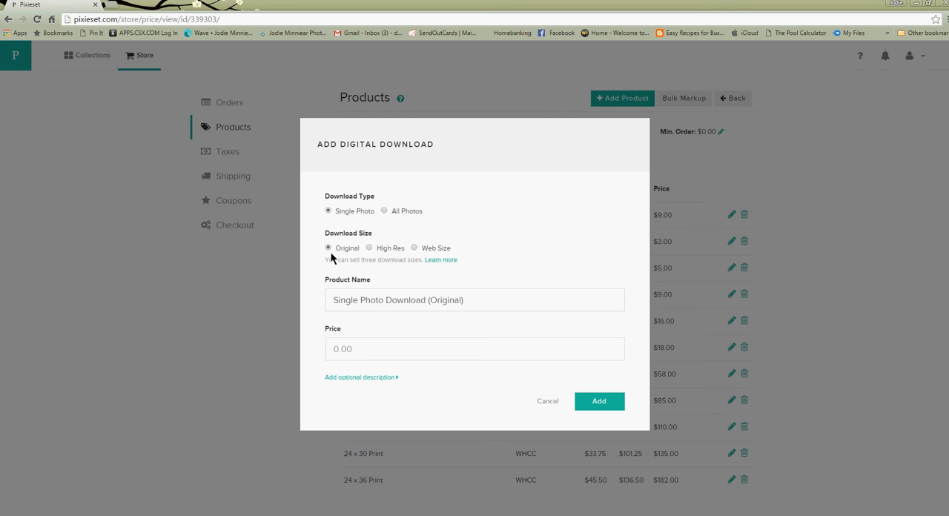
mouse_move(332, 246)
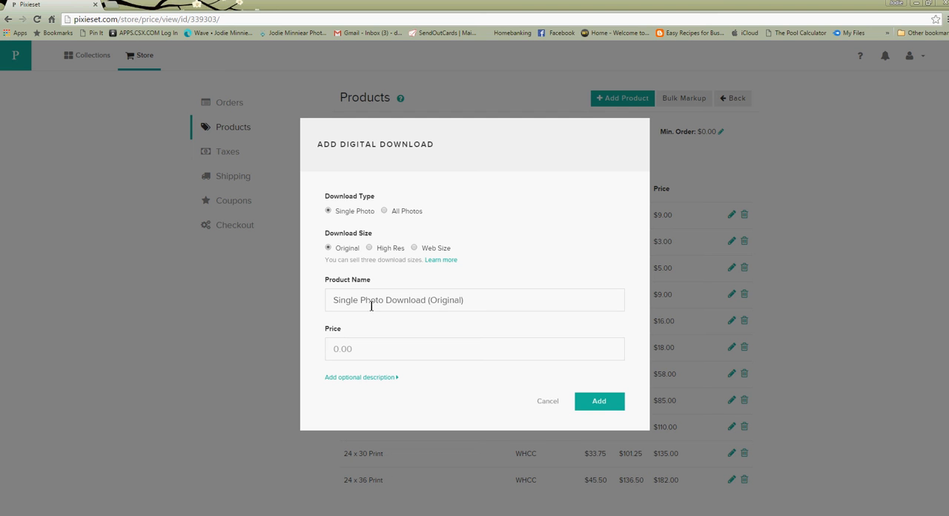
left_click(335, 348)
type("1")
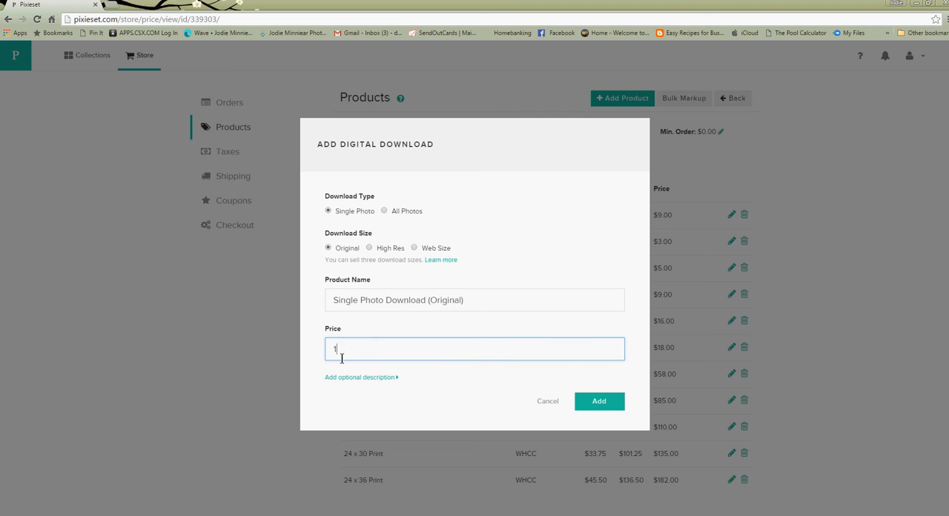
type("00.00")
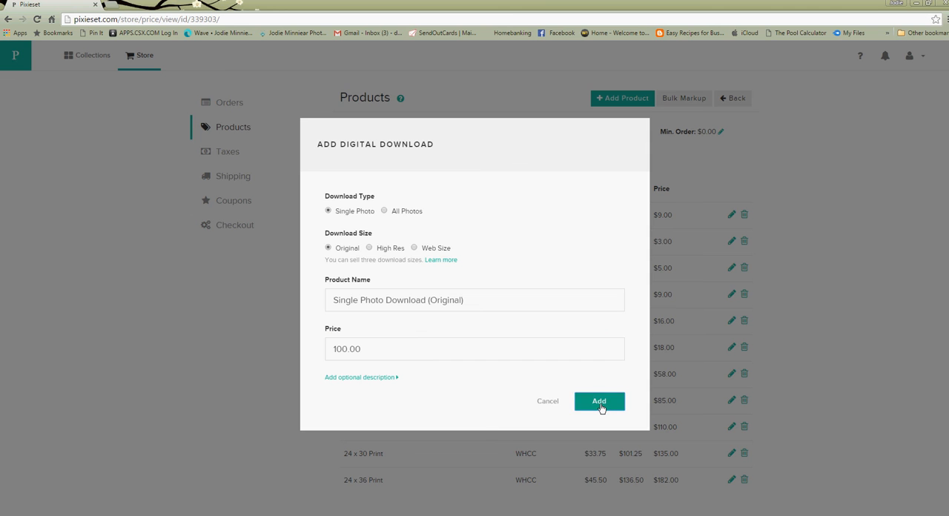
left_click(600, 400)
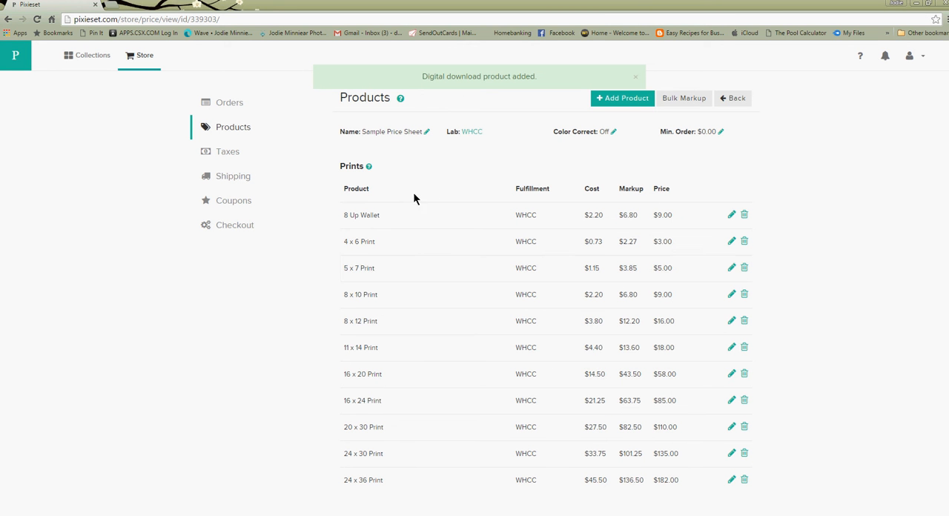
scroll("down", 3)
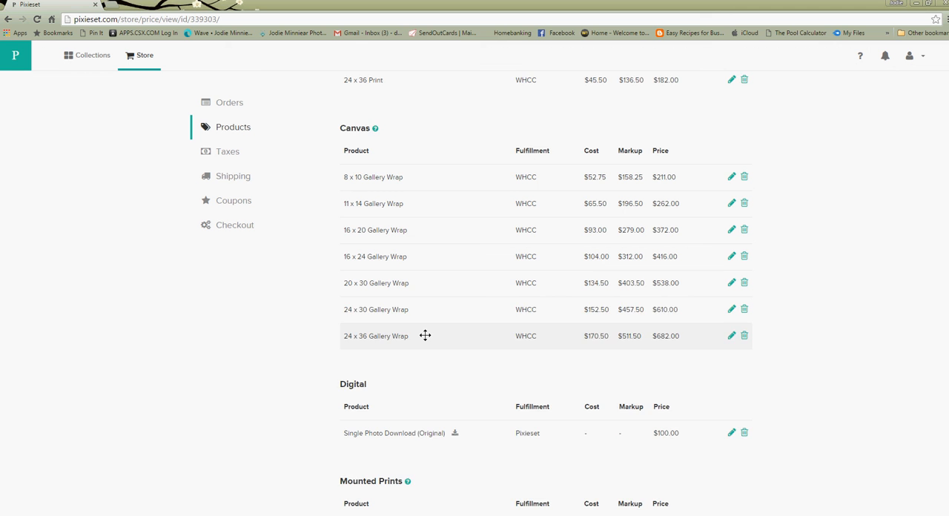
scroll("down", 3)
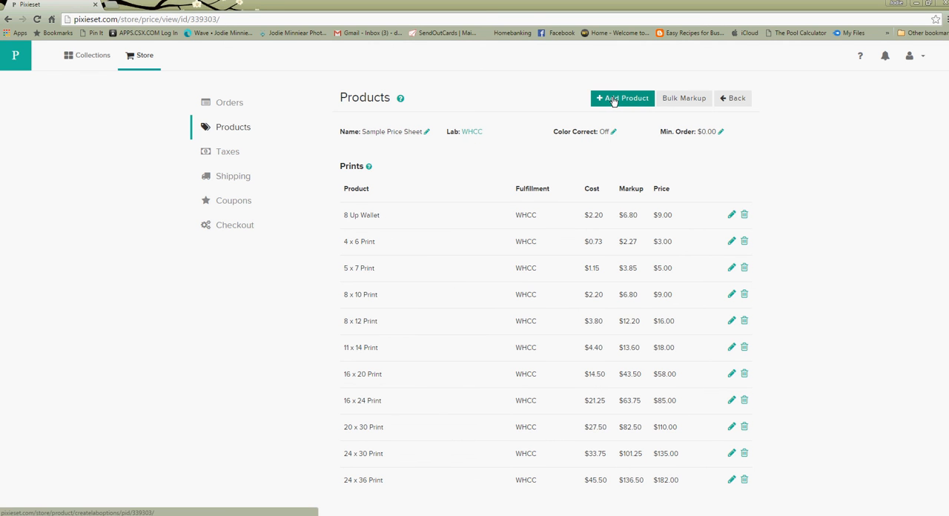
Step: Start a new print/digital package named '15 Digital Image Package'
left_click(623, 98)
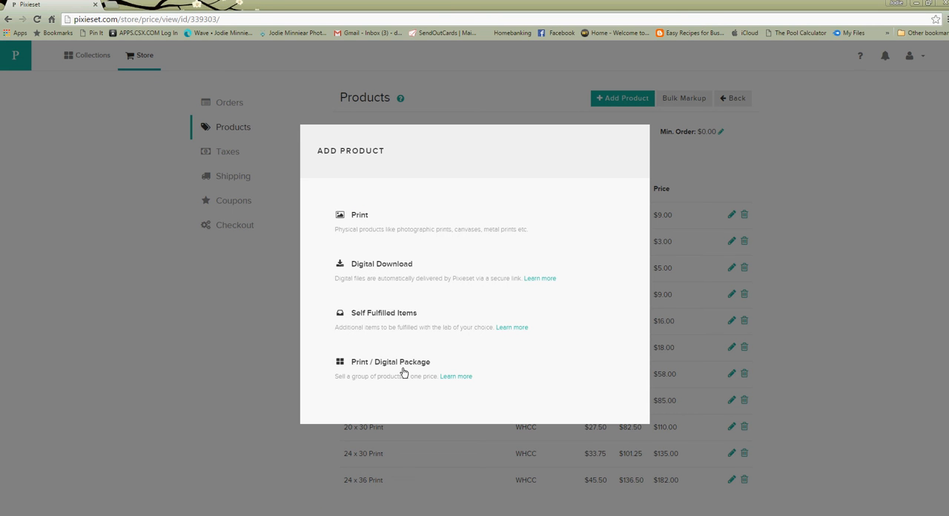
left_click(389, 362)
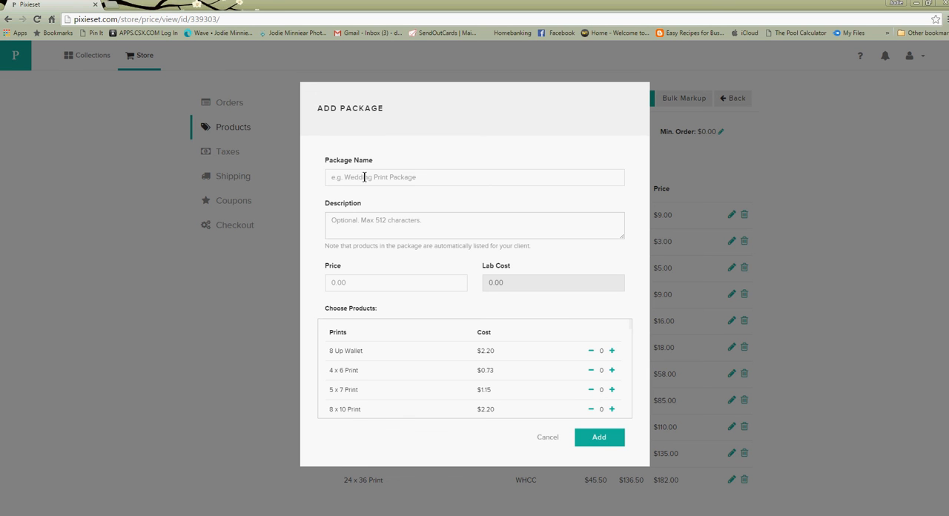
left_click(475, 176)
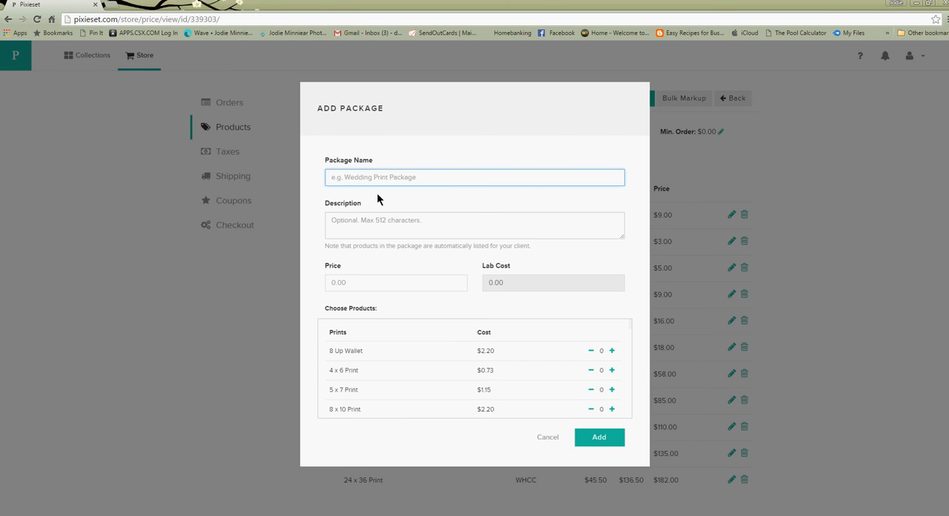
type("15 Digit")
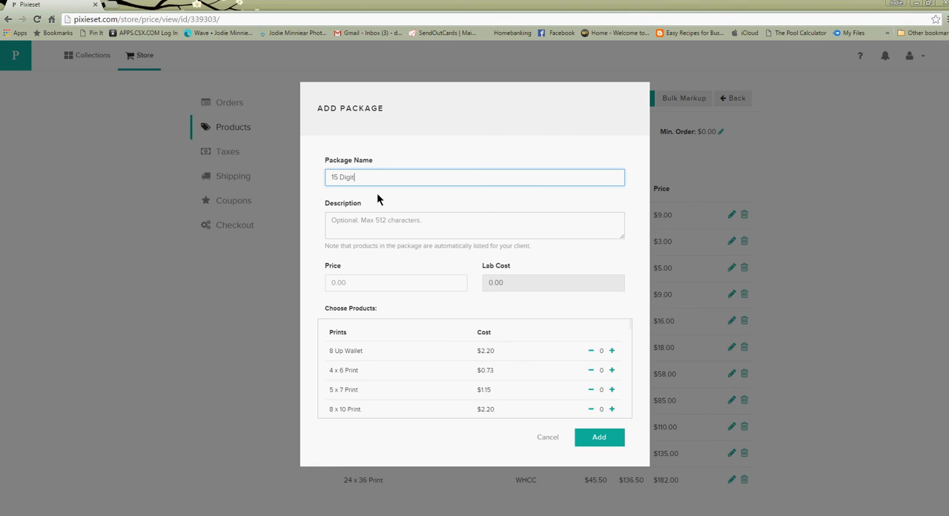
type("al Image")
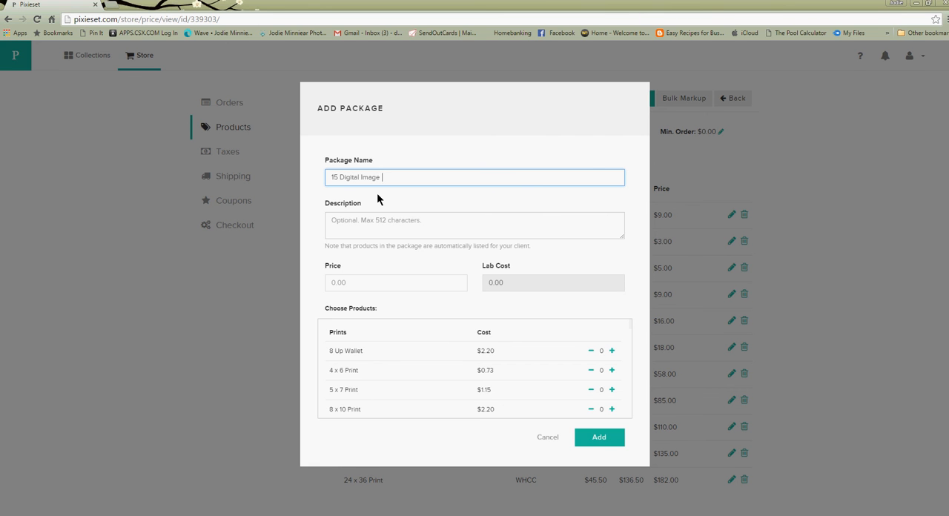
type("Package")
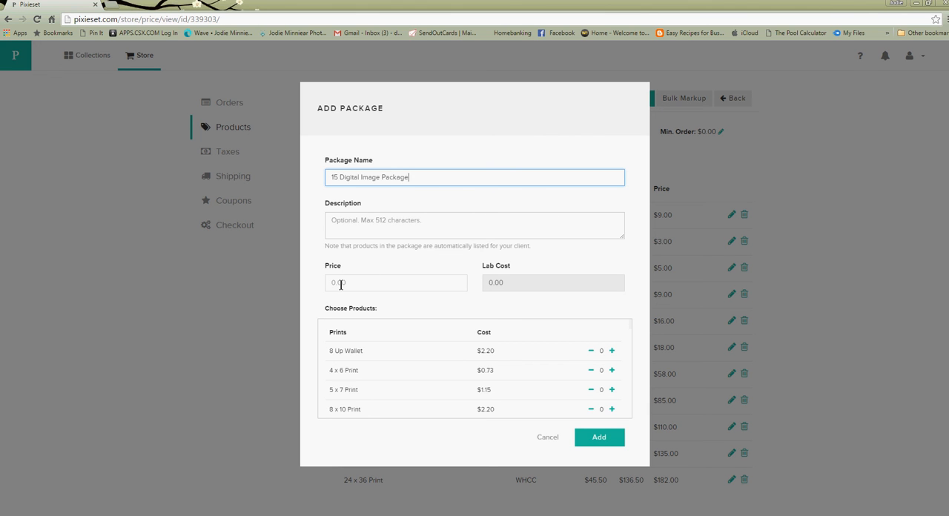
Step: Enter the package price of 1400.00
left_click(395, 282)
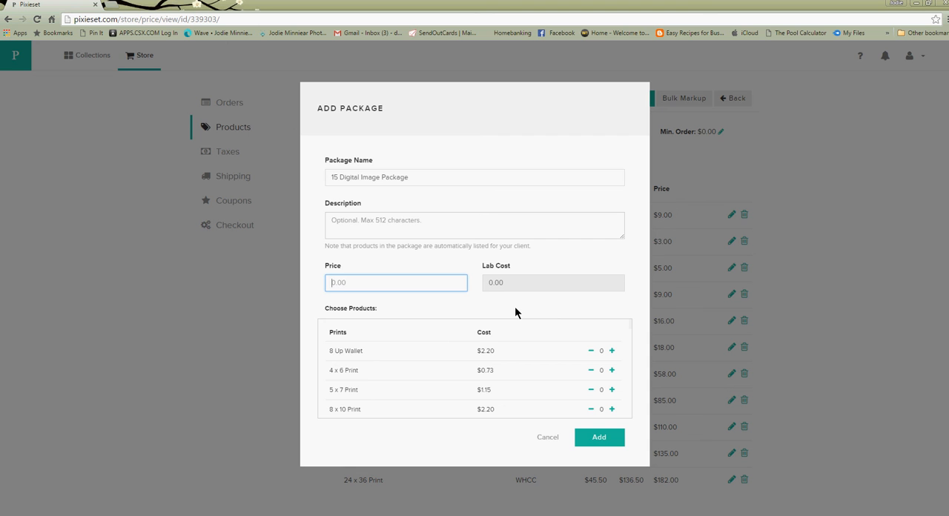
type("1")
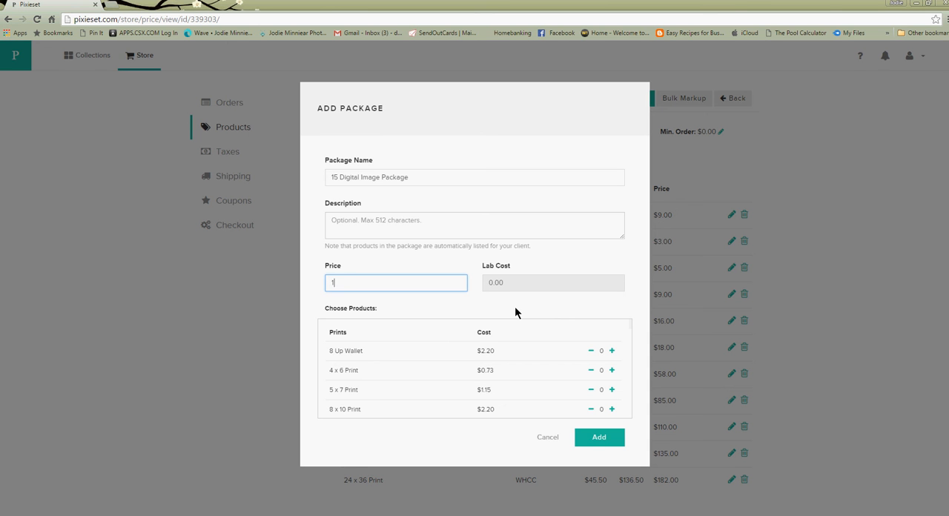
type("400.00")
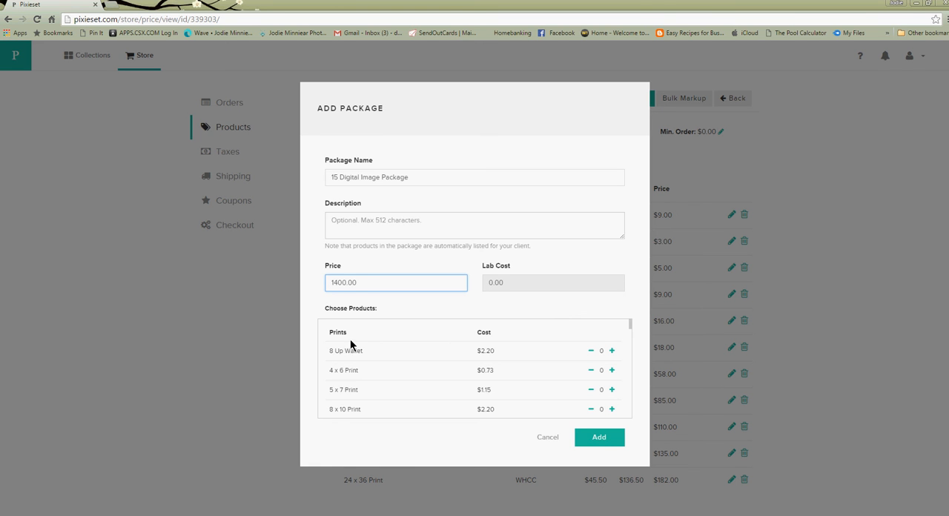
Step: Include 15 Single Photo Downloads in the package and save it at $1,400.00
scroll("down", 3)
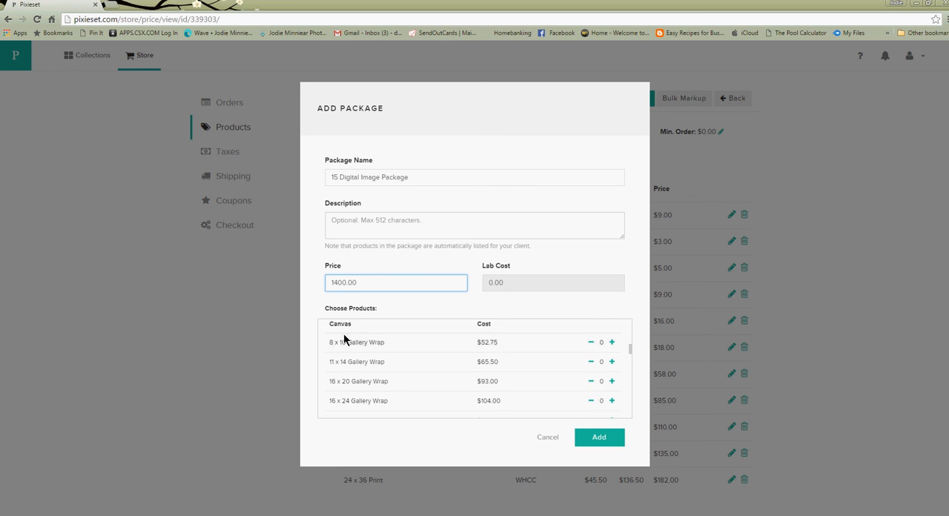
scroll("down", 3)
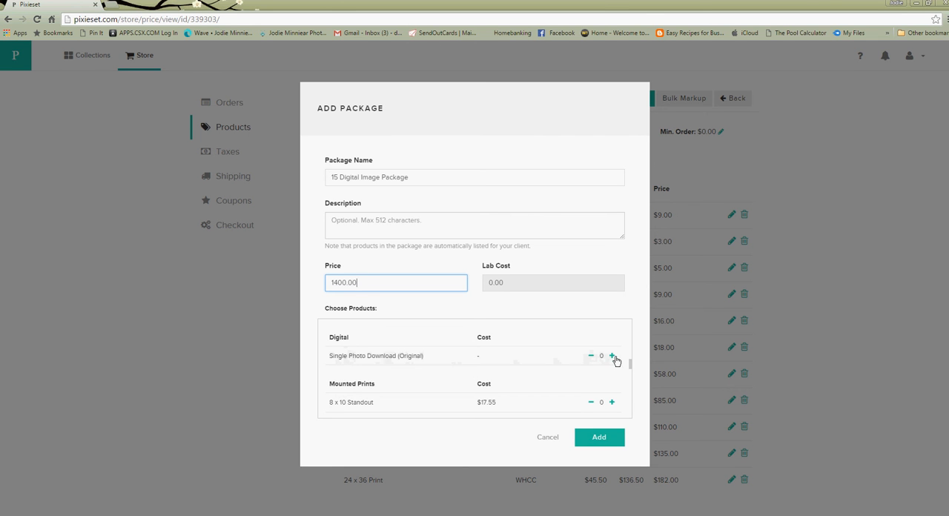
left_click(612, 356)
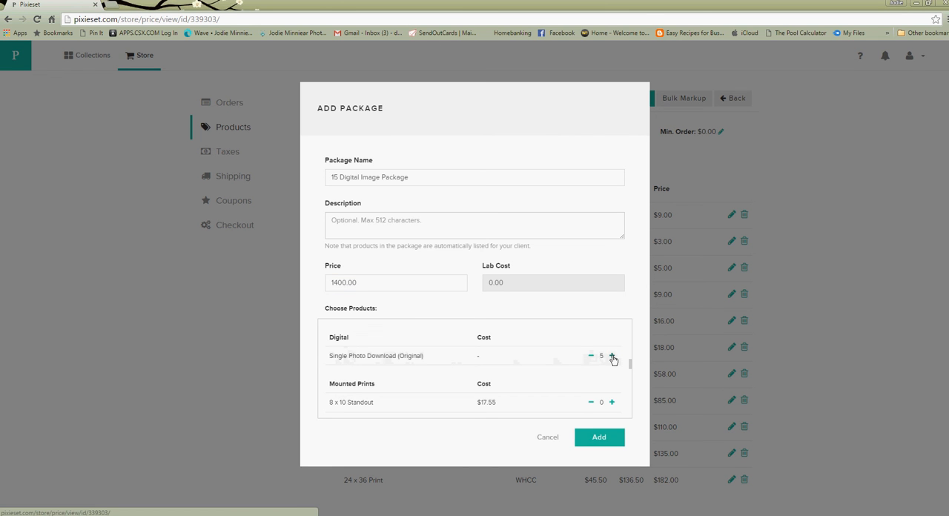
left_click(612, 356)
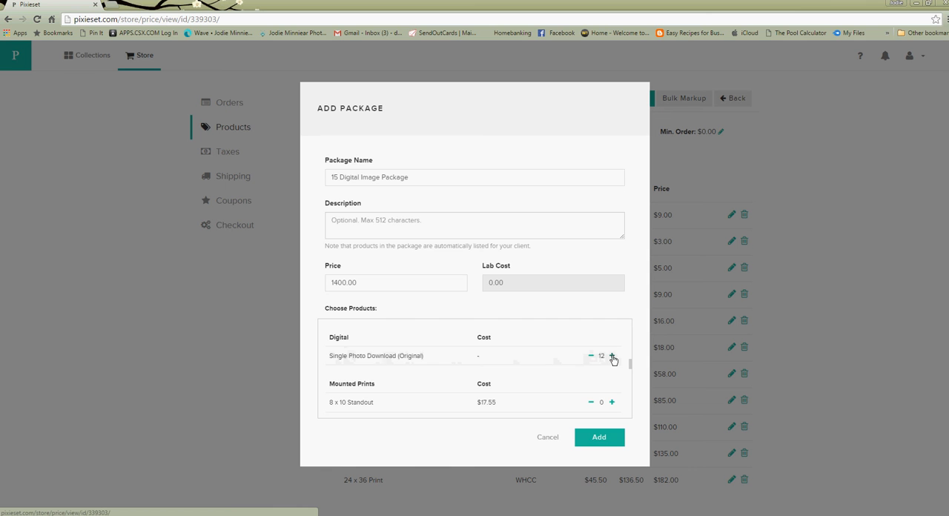
left_click(612, 356)
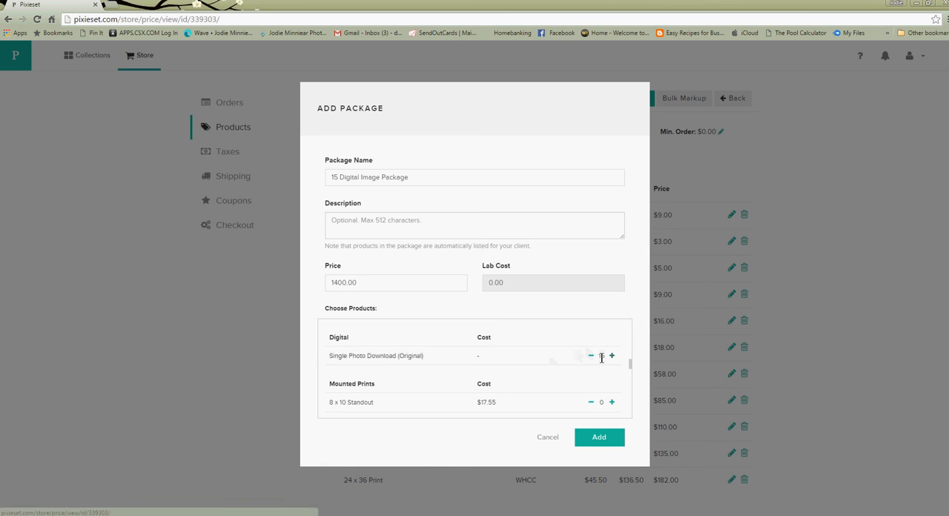
left_click(613, 356)
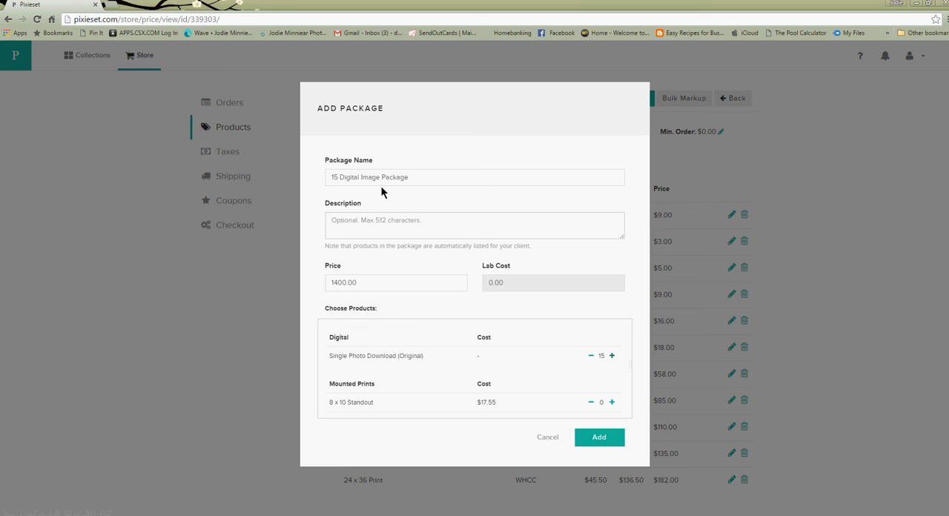
mouse_move(600, 436)
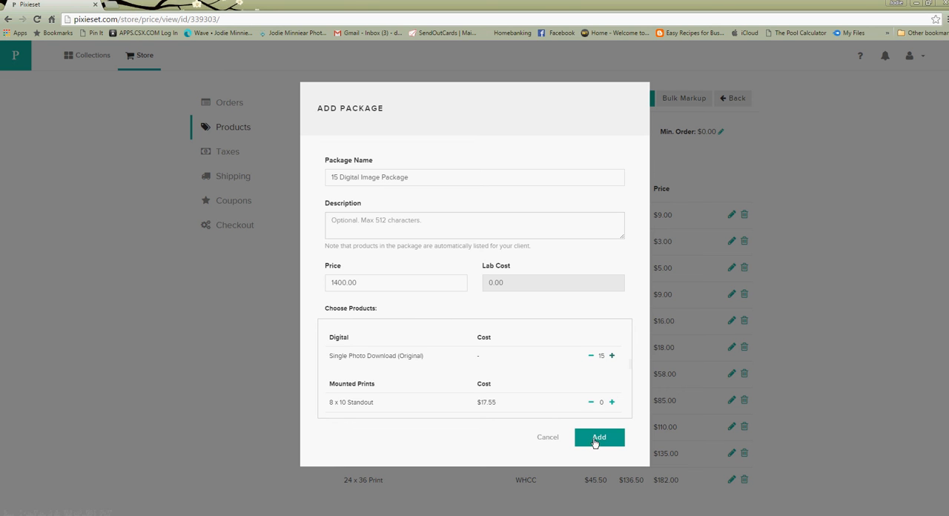
left_click(599, 436)
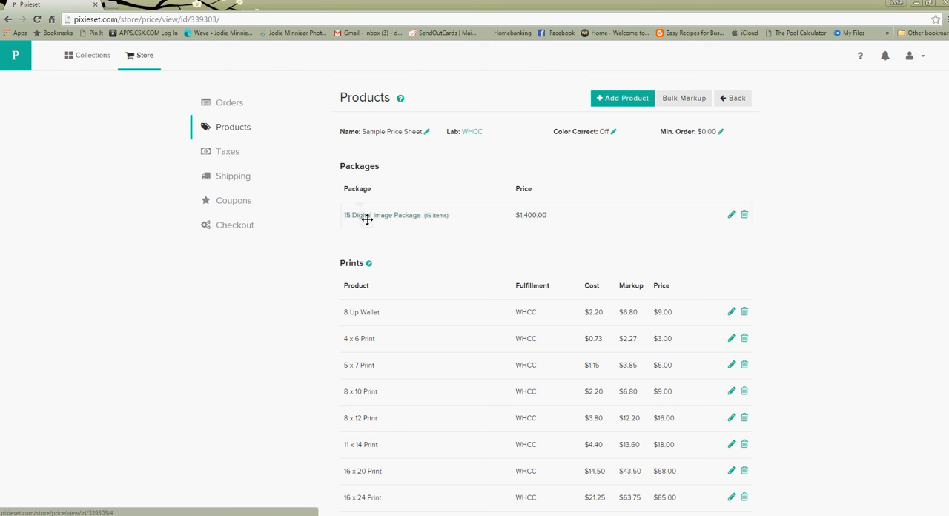
Step: Expand the 15 Digital Image Package to show its 15 original single photo downloads
left_click(383, 215)
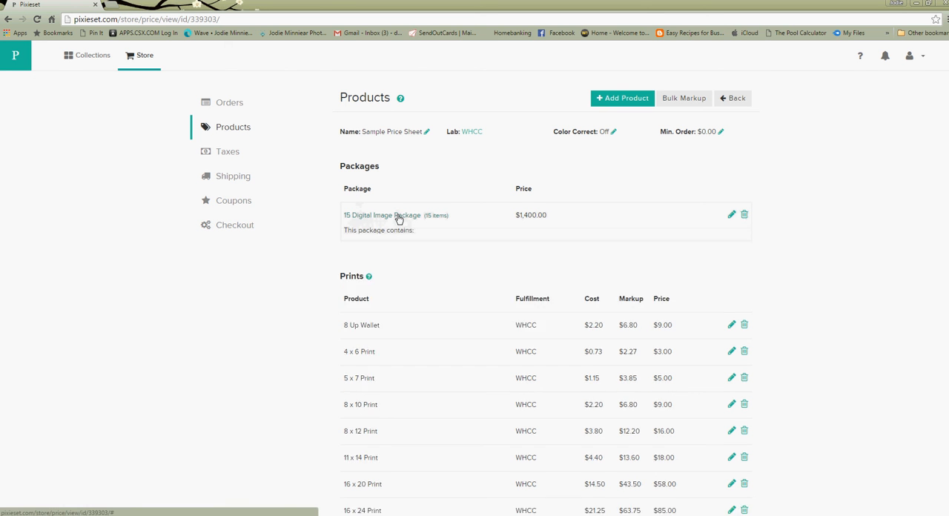
left_click(383, 215)
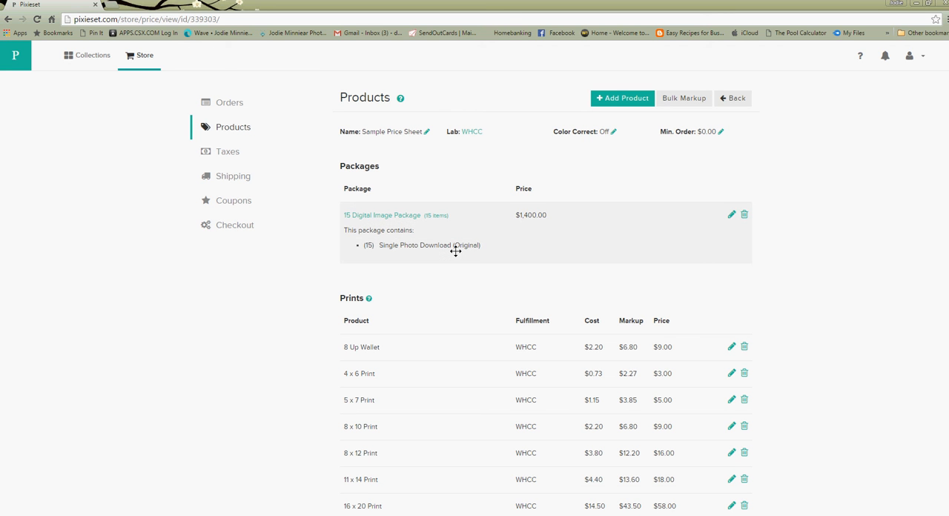
mouse_move(288, 274)
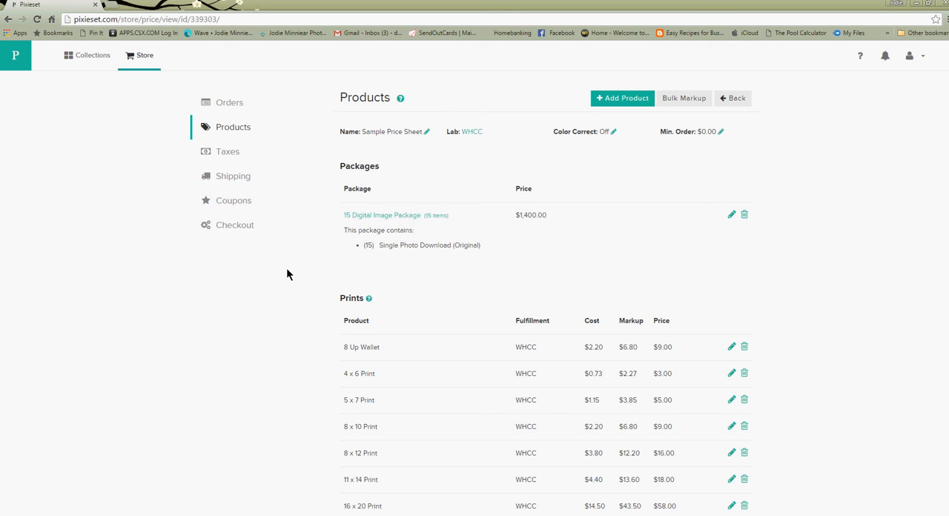
mouse_move(409, 298)
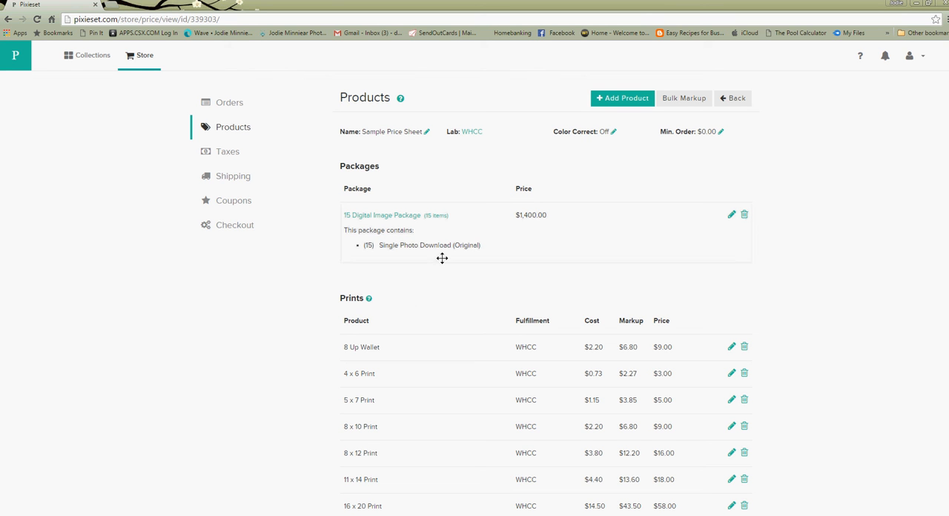
mouse_move(448, 264)
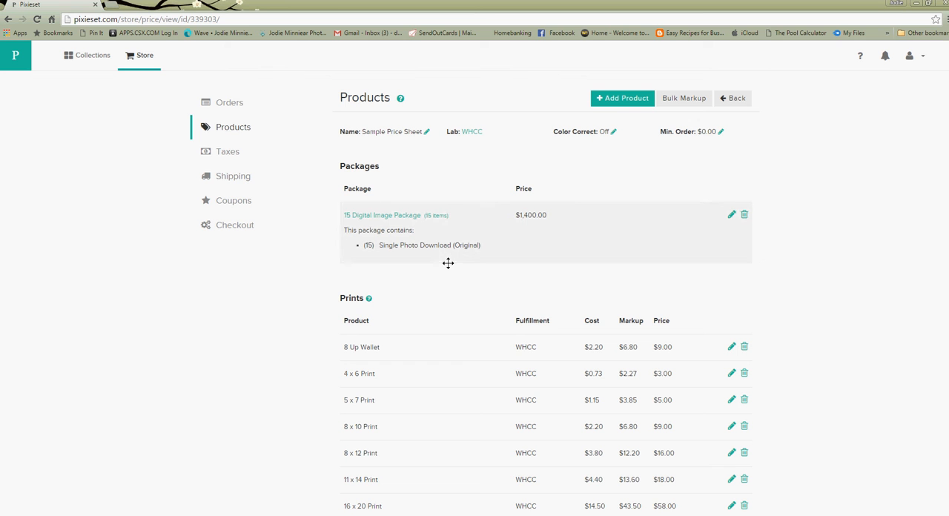
mouse_move(384, 255)
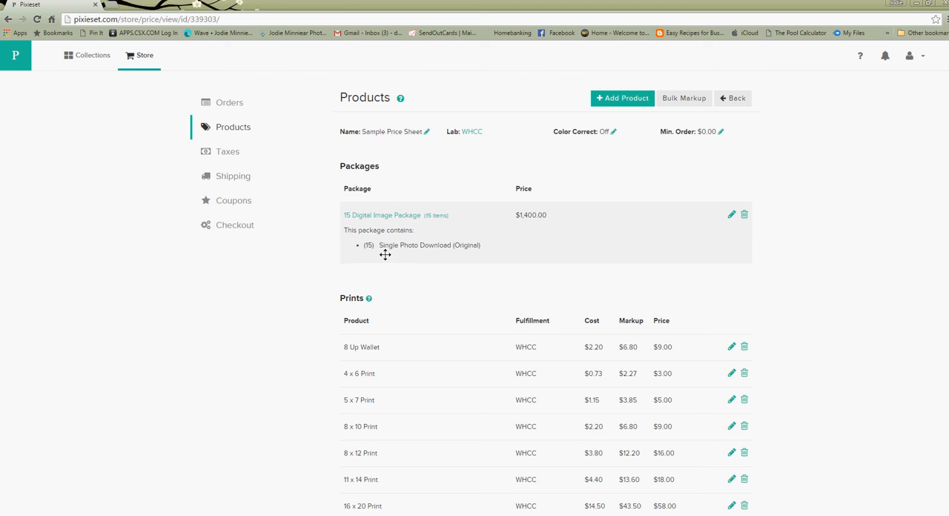
mouse_move(136, 181)
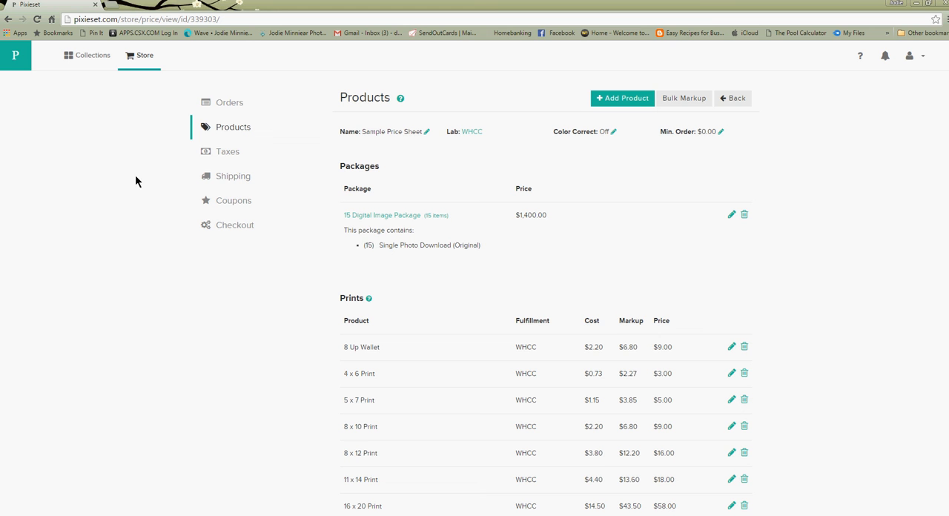
left_click(93, 55)
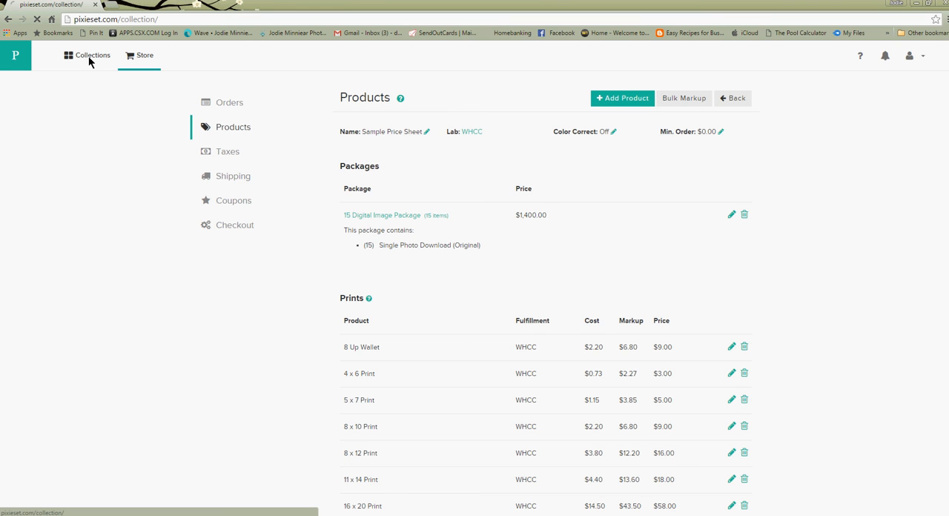
Step: Open the ALEX collection and go to its store settings
left_click(92, 55)
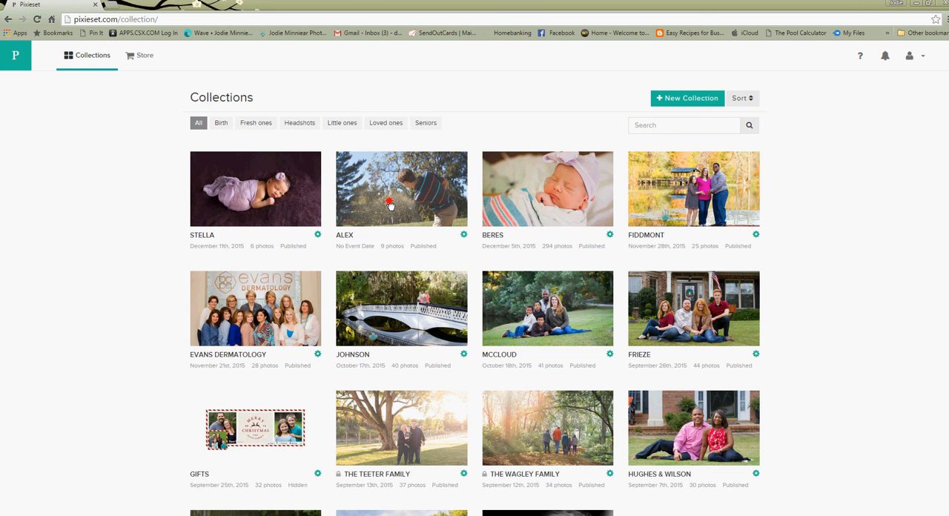
left_click(401, 189)
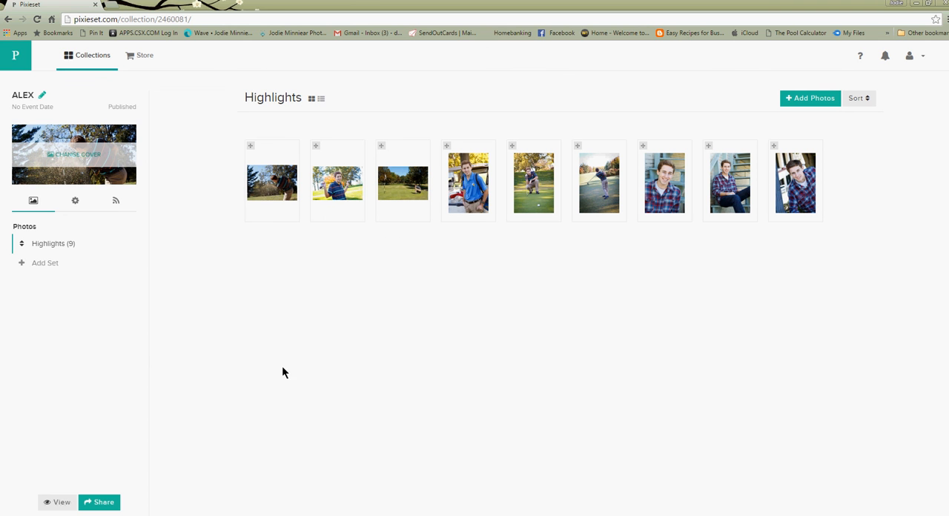
mouse_move(191, 315)
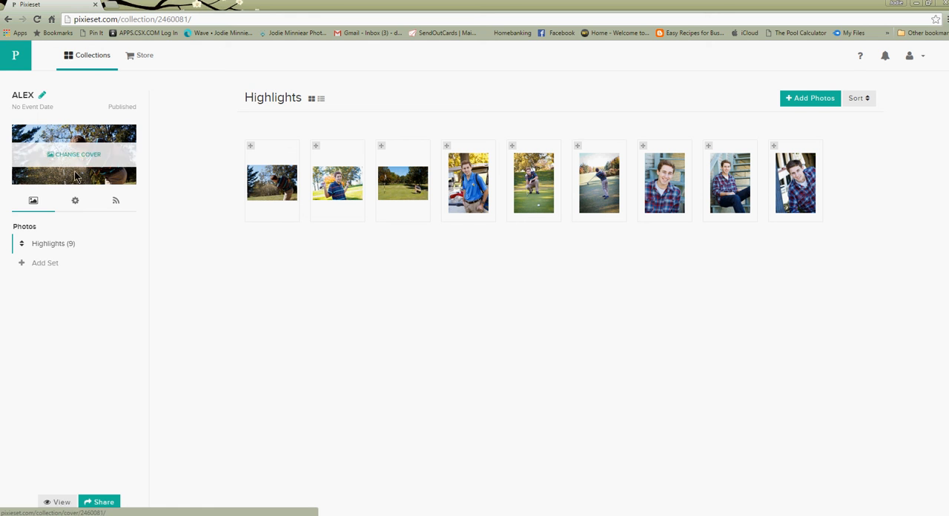
left_click(75, 200)
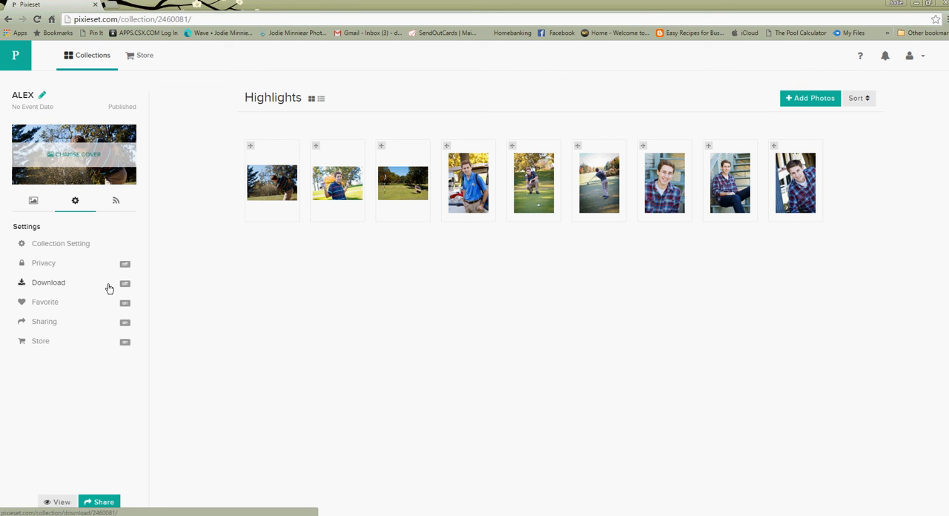
mouse_move(122, 289)
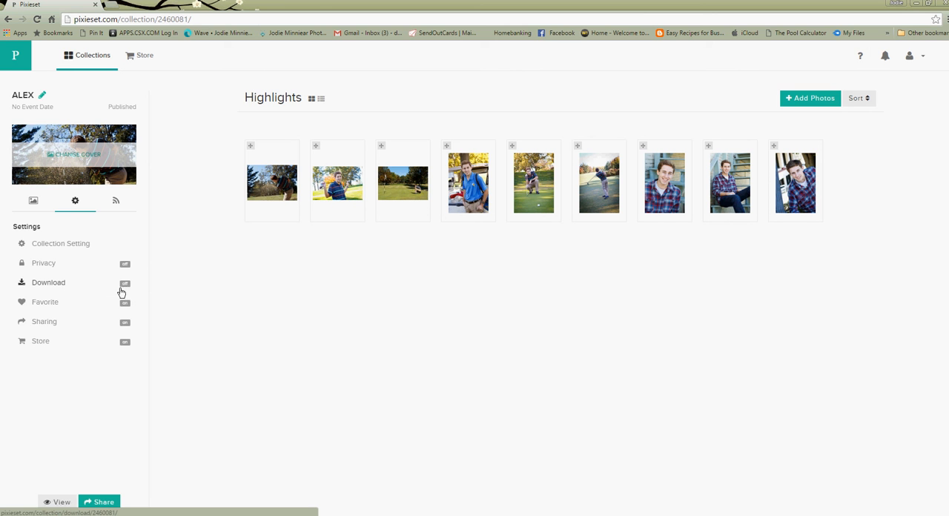
mouse_move(124, 291)
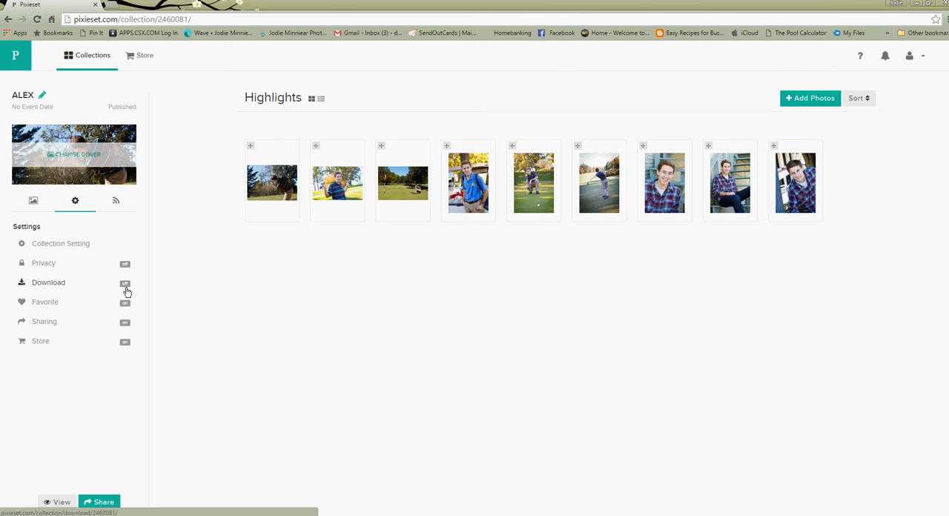
mouse_move(131, 292)
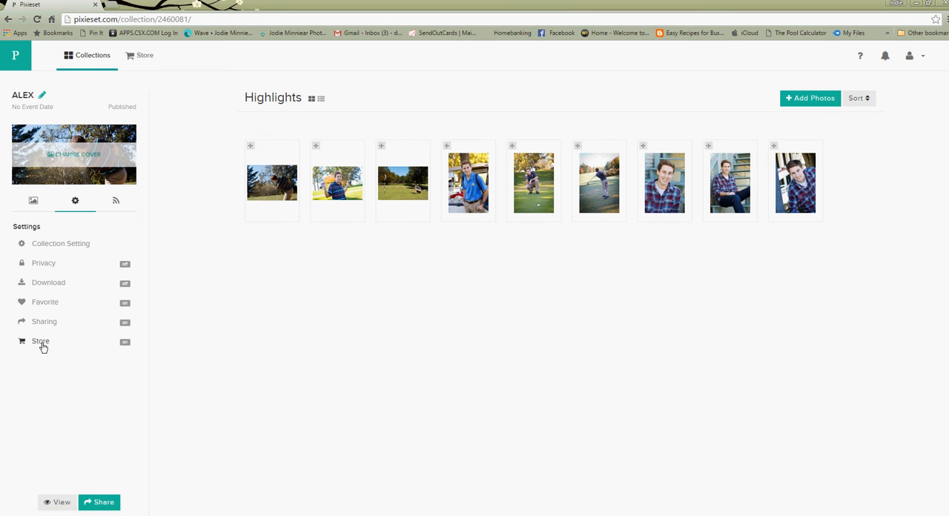
left_click(42, 341)
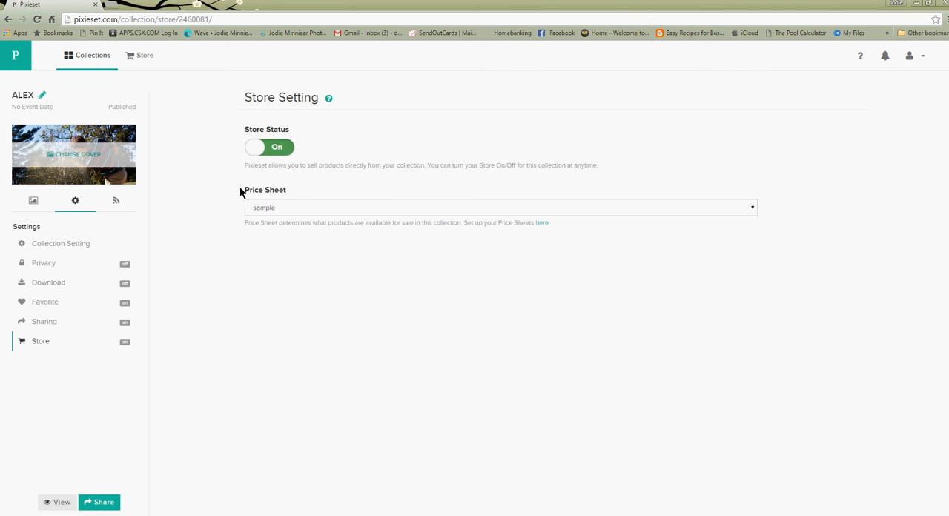
Step: Choose Sample Price Sheet as the ALEX collection's price sheet
left_click(502, 208)
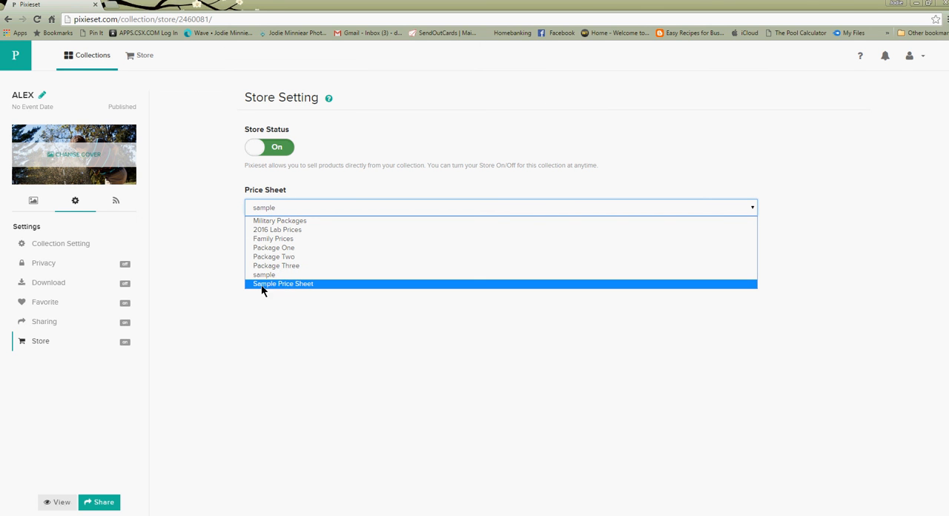
left_click(282, 285)
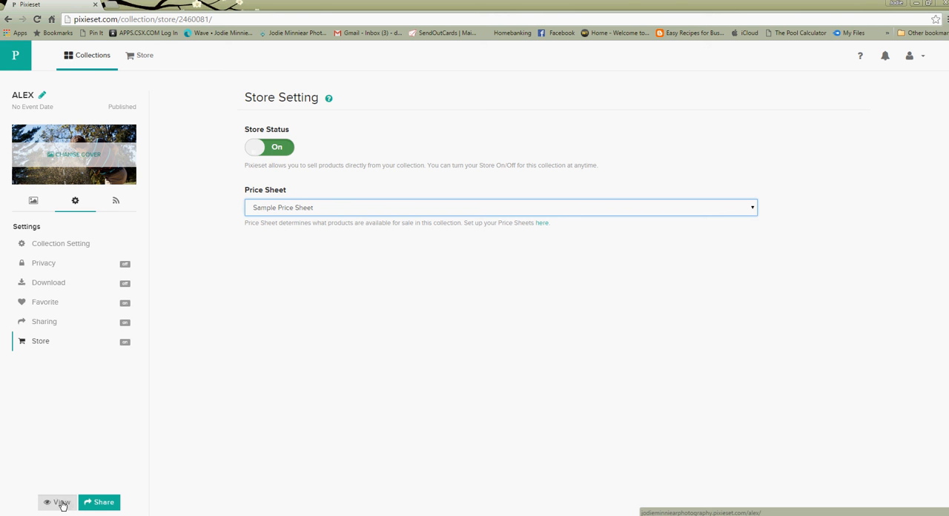
Step: View the ALEX collection as a client-facing gallery
left_click(57, 502)
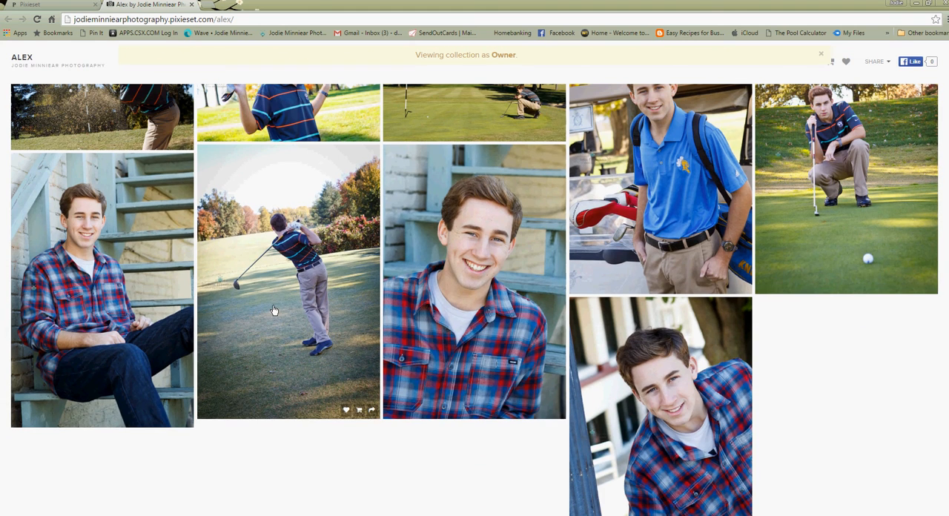
mouse_move(511, 312)
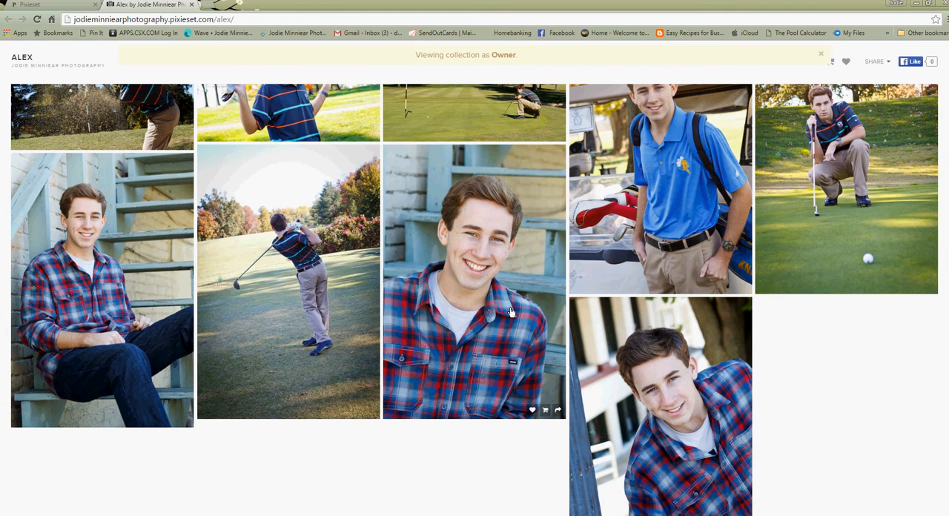
mouse_move(545, 409)
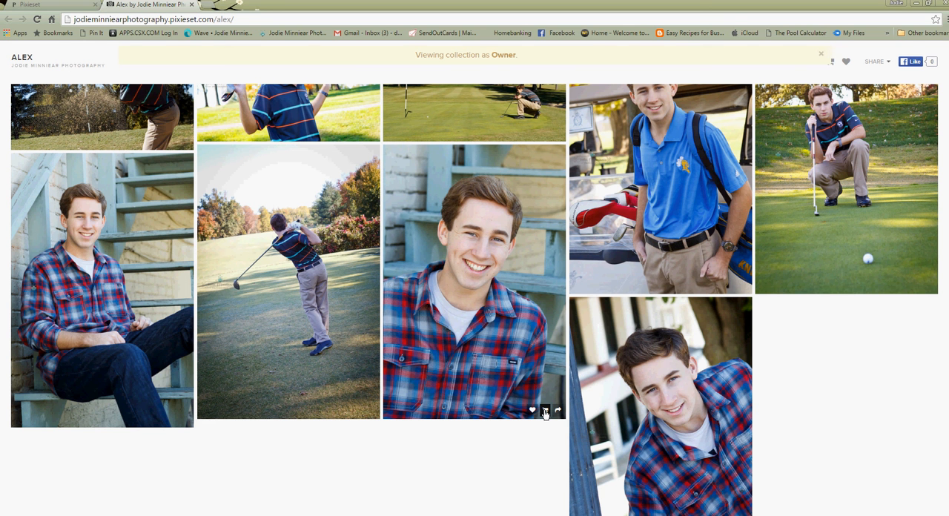
Step: Add the 15 Digital Image Package to the cart from the plaid-shirt portrait's purchase options
left_click(546, 410)
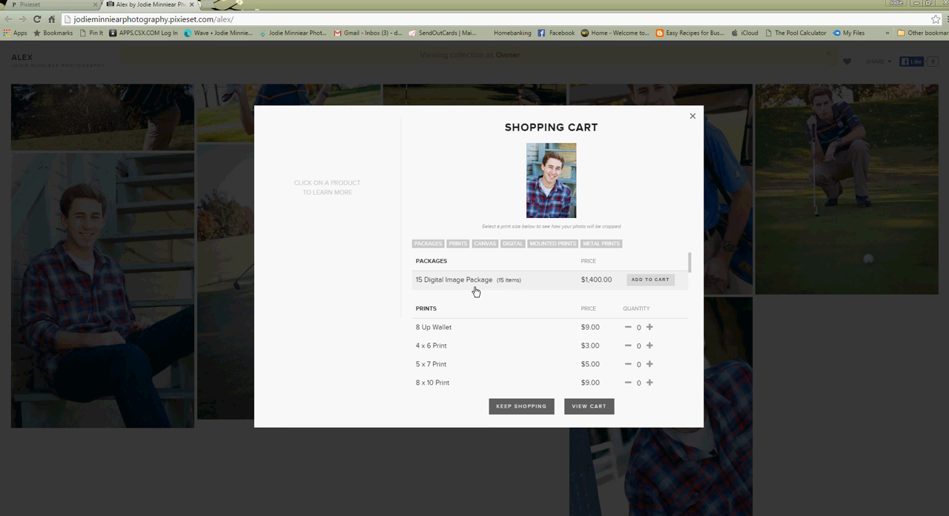
mouse_move(457, 284)
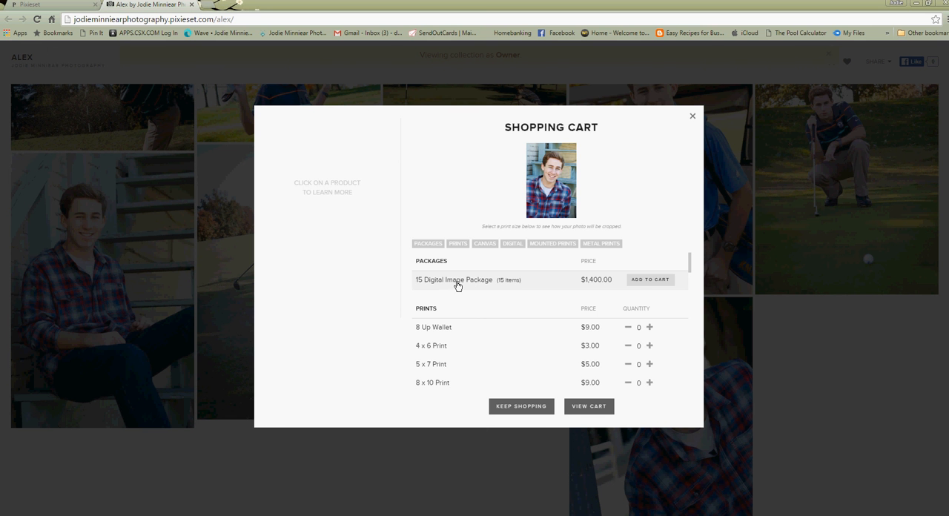
mouse_move(642, 282)
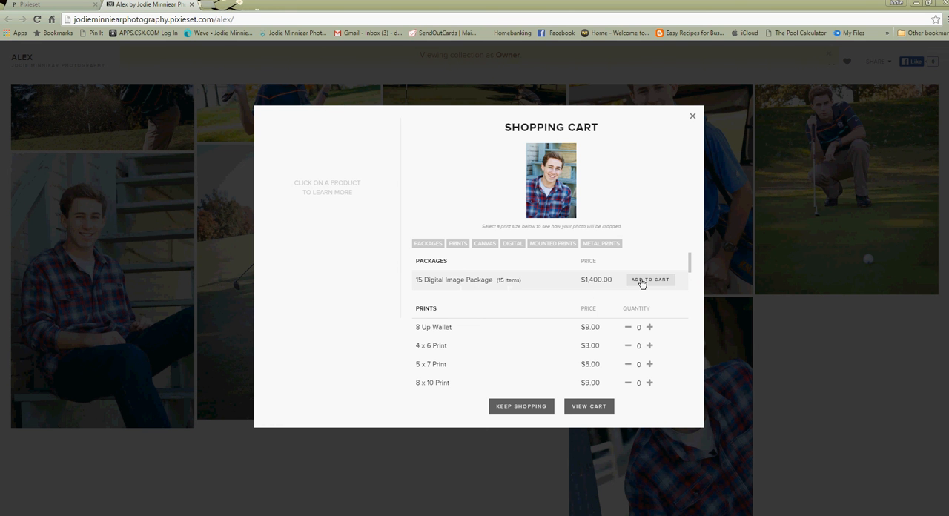
left_click(650, 279)
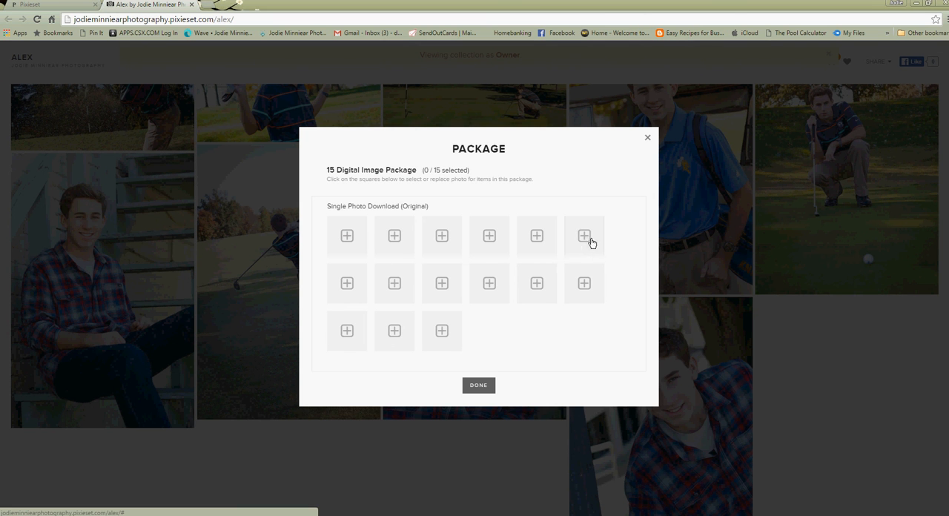
mouse_move(537, 283)
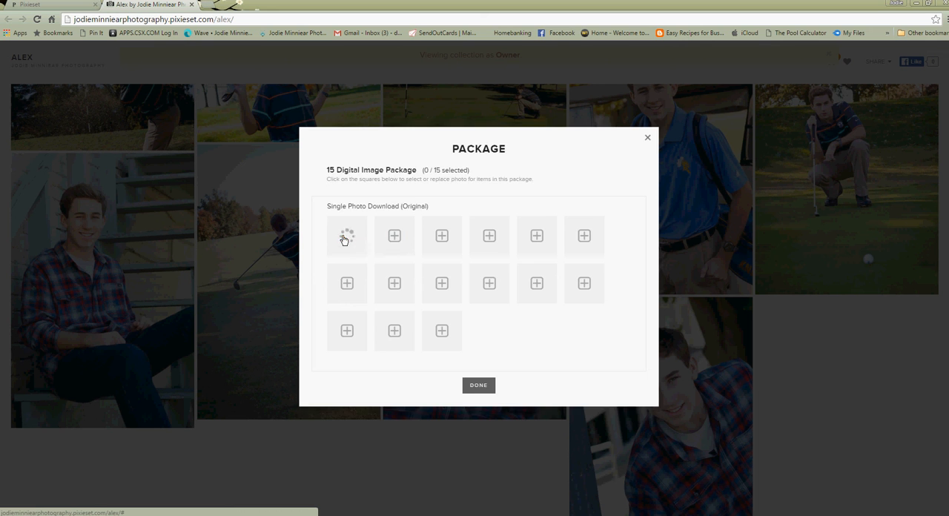
Step: Select ALEX collection photos into the package slots, reaching 3 of 15 selected
left_click(347, 236)
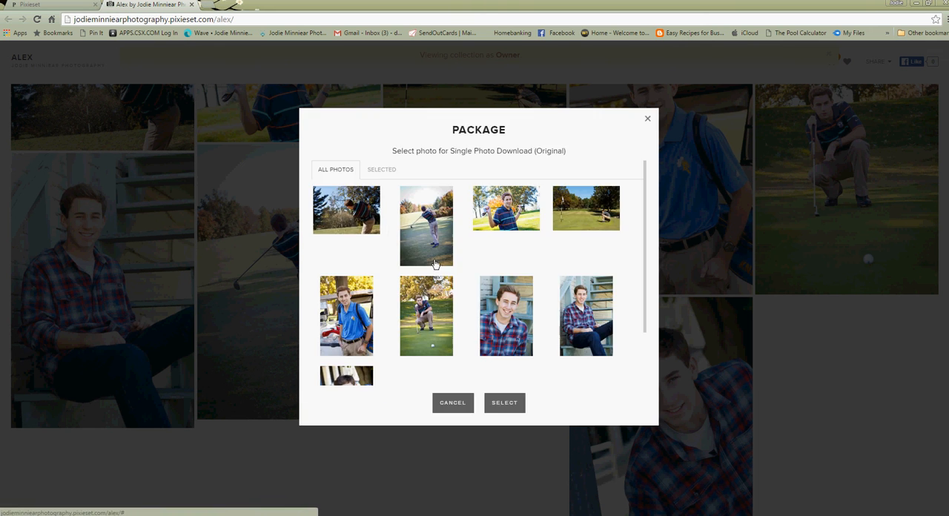
left_click(425, 226)
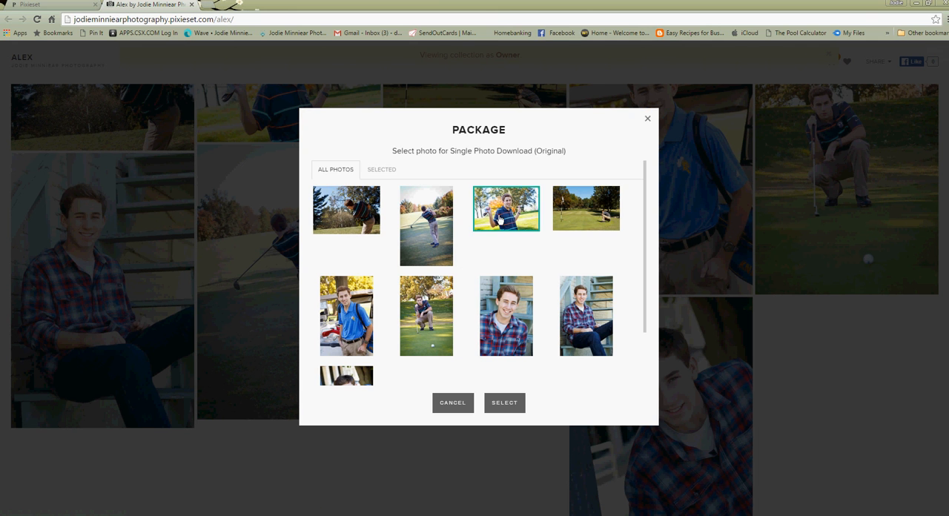
left_click(504, 403)
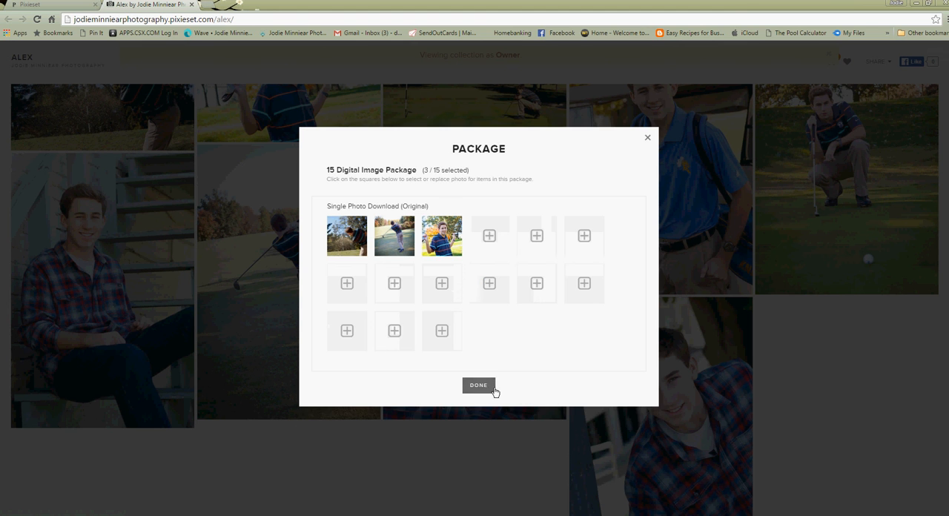
Step: Finish the package into the cart at a $1,400.00 subtotal, review it, then keep shopping in the ALEX gallery
left_click(478, 386)
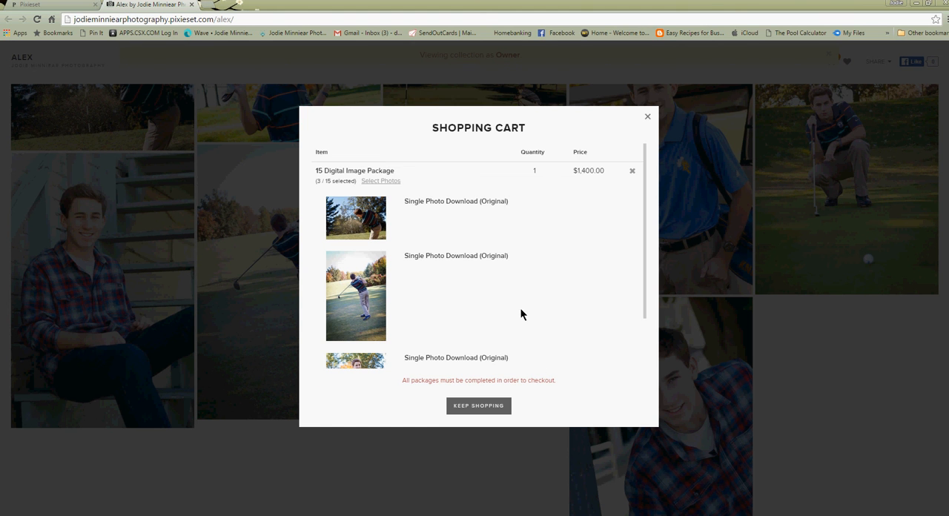
mouse_move(490, 175)
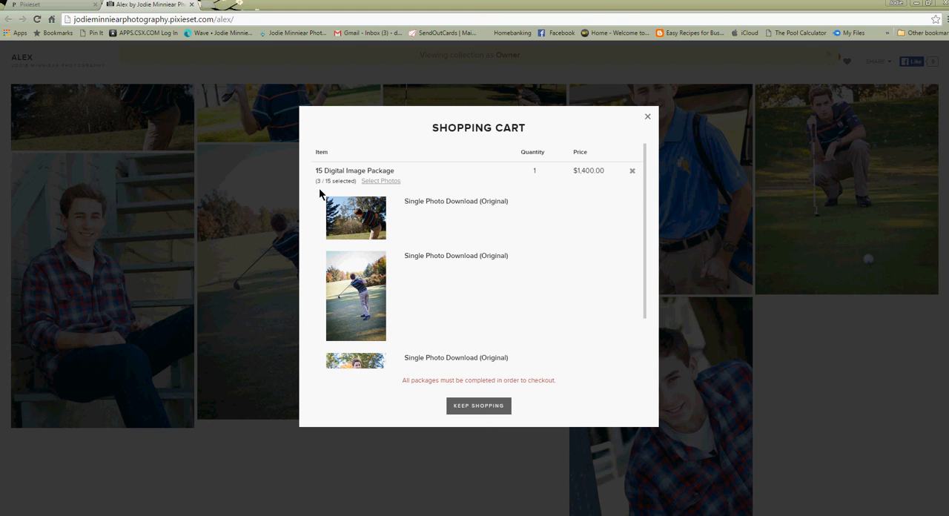
mouse_move(334, 191)
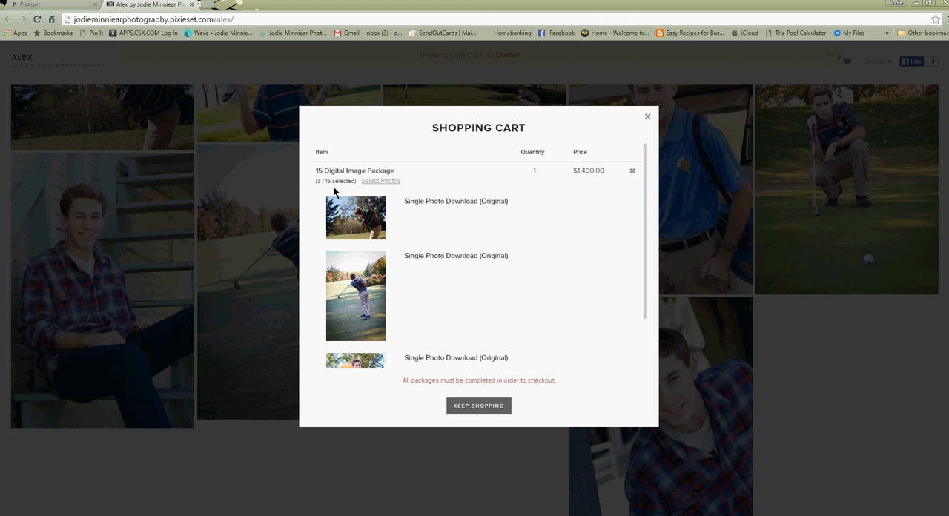
mouse_move(379, 204)
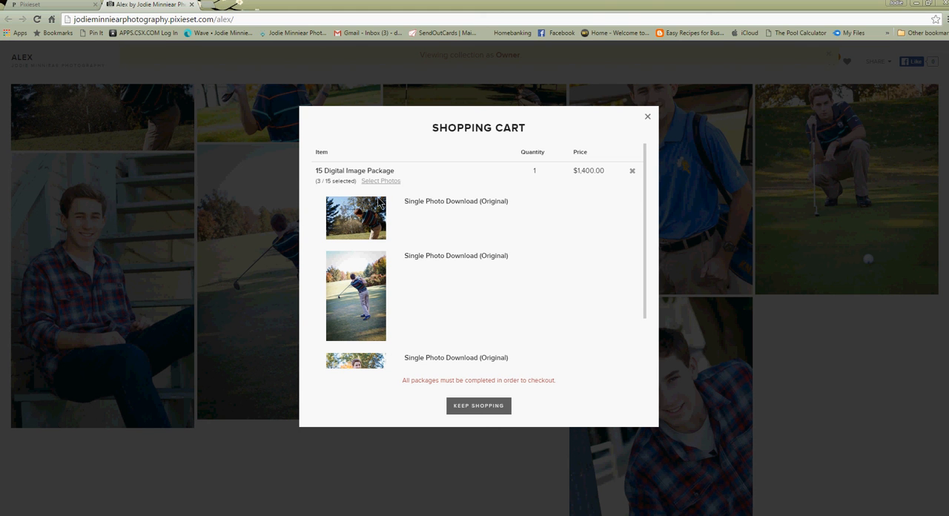
scroll("down", 3)
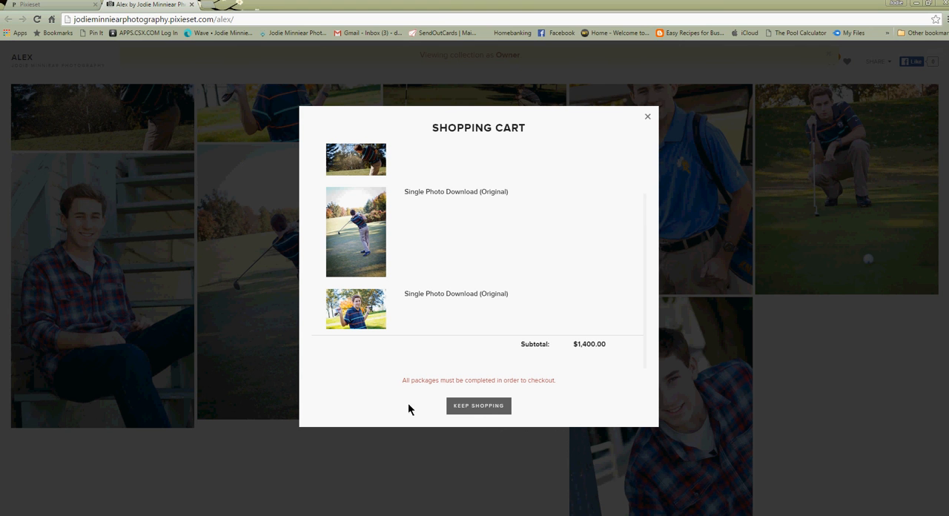
mouse_move(436, 385)
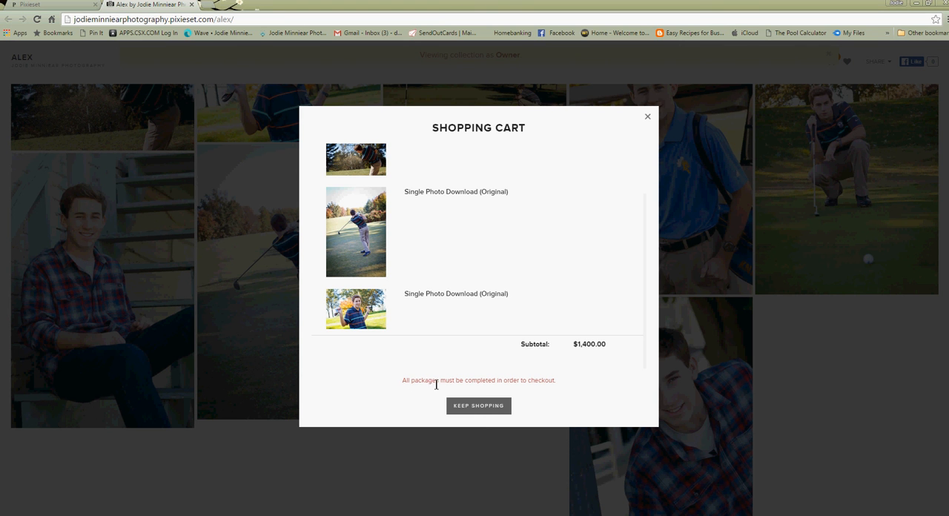
mouse_move(531, 395)
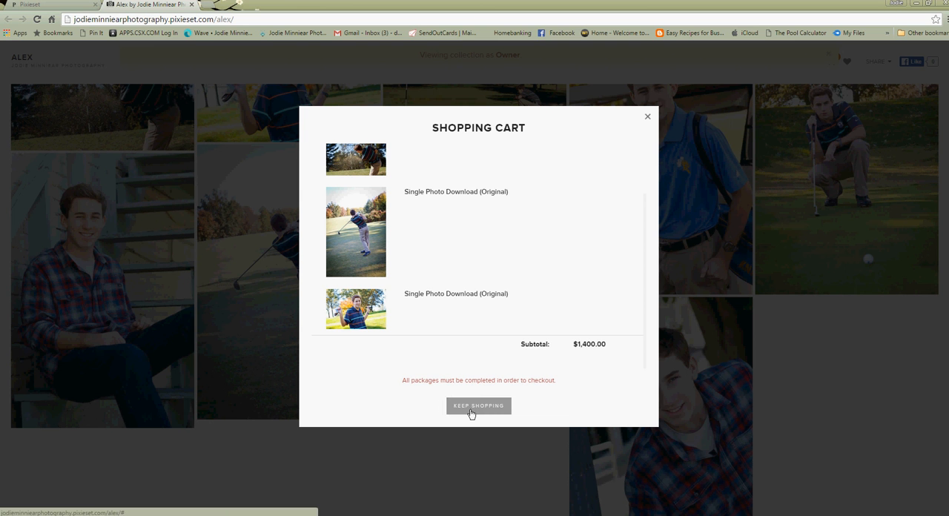
left_click(478, 407)
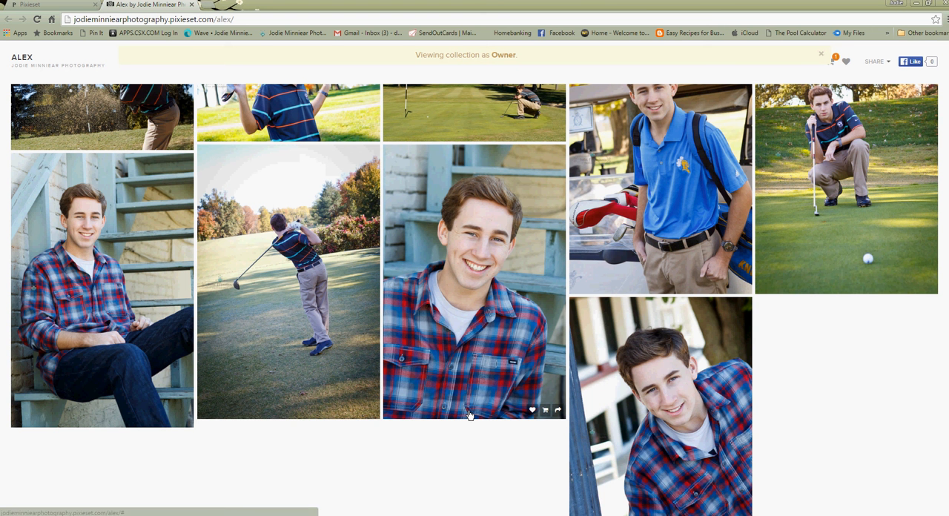
scroll("down", 3)
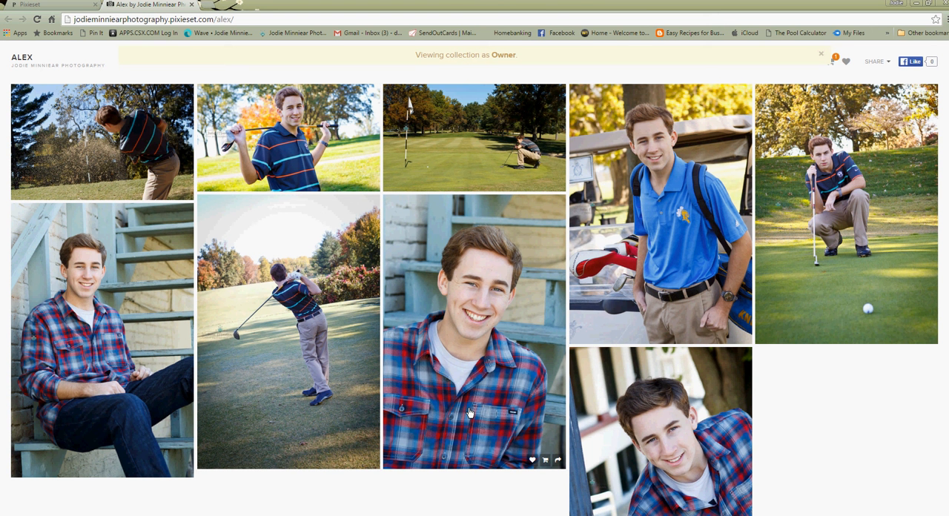
scroll("down", 3)
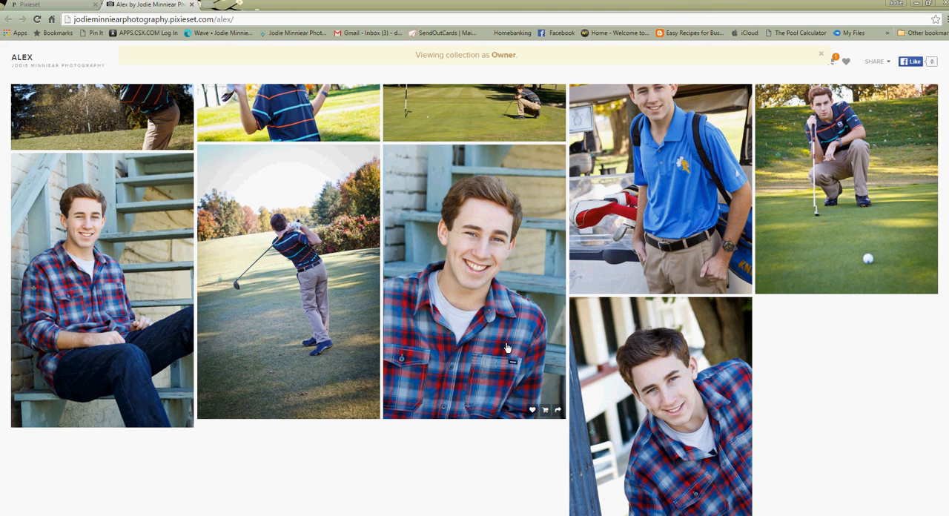
mouse_move(501, 350)
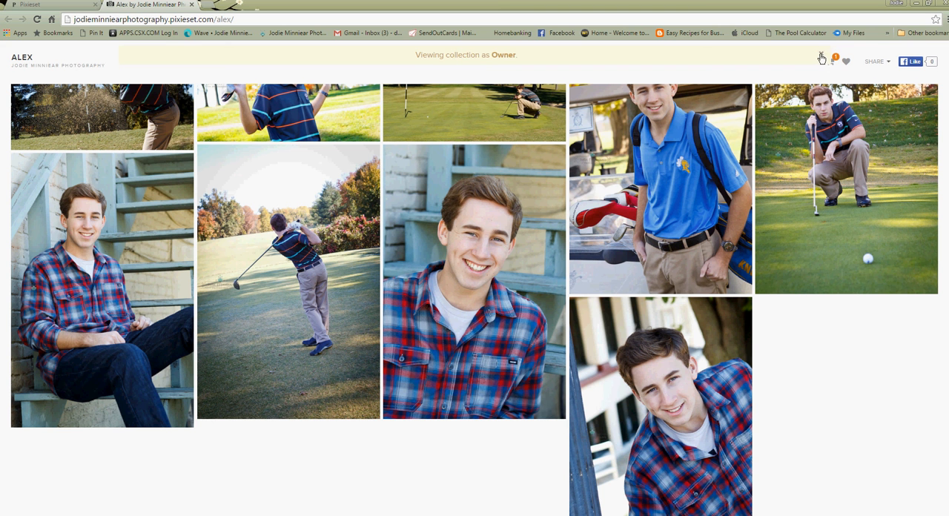
left_click(821, 58)
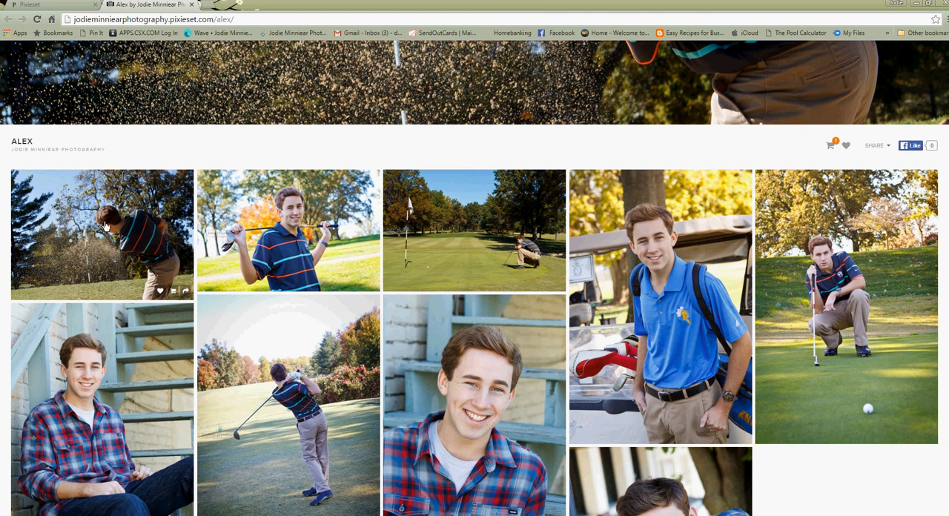
mouse_move(83, 197)
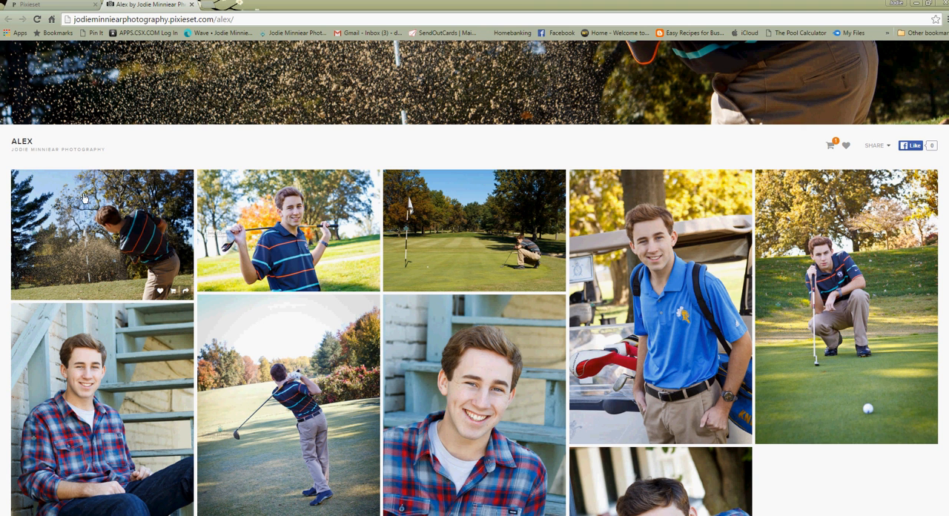
mouse_move(42, 205)
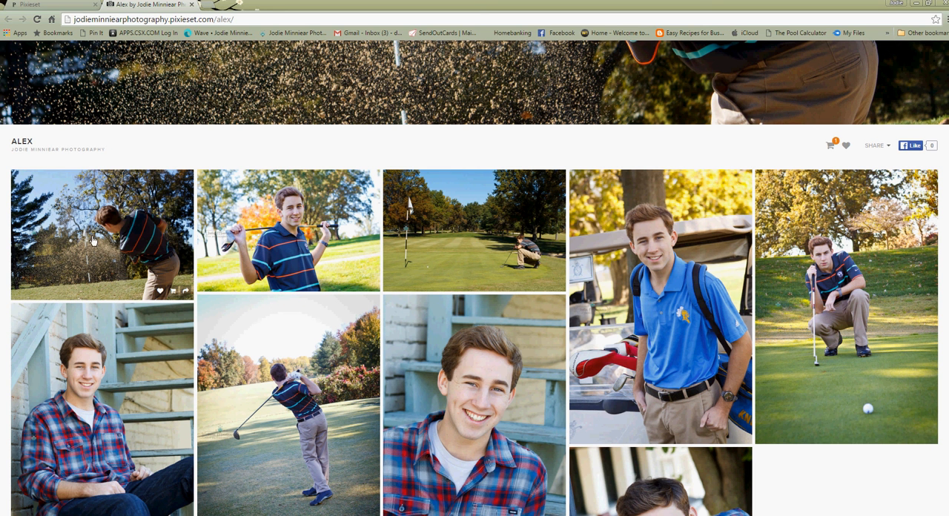
mouse_move(27, 215)
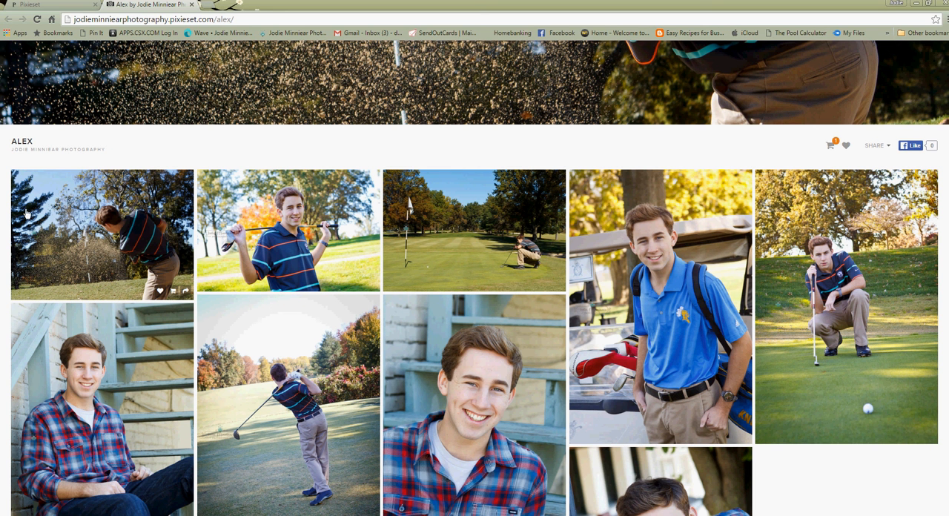
mouse_move(81, 265)
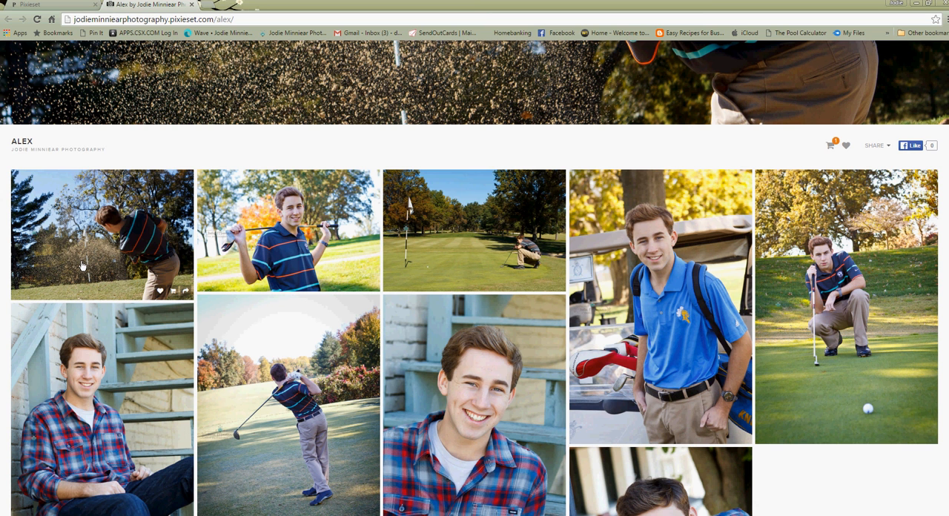
mouse_move(113, 207)
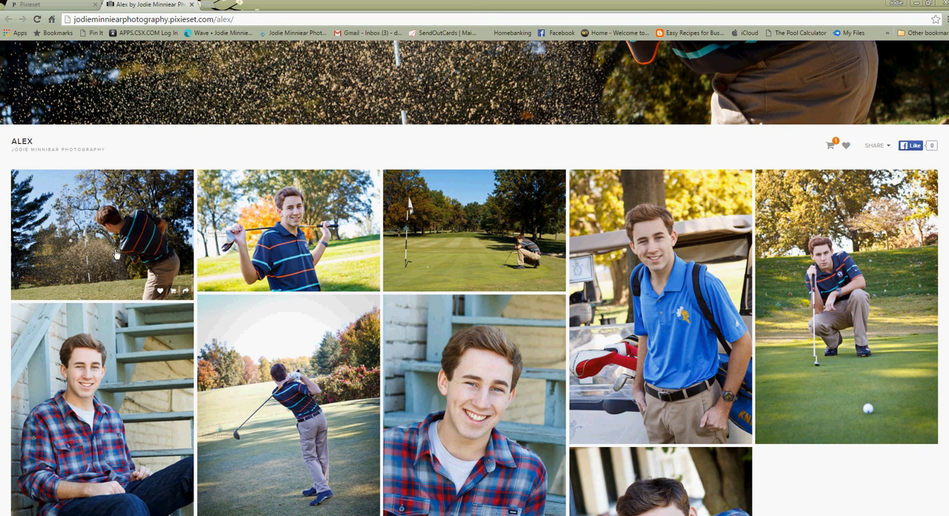
mouse_move(257, 299)
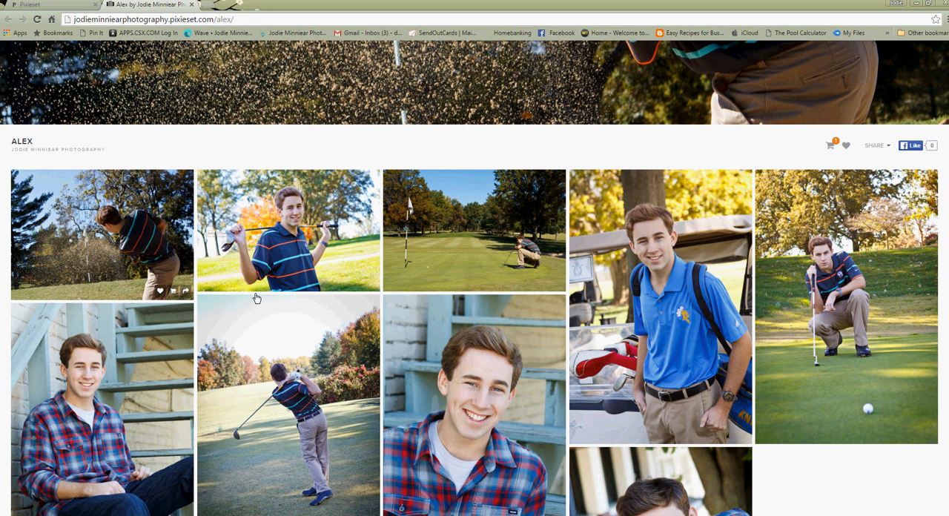
mouse_move(288, 360)
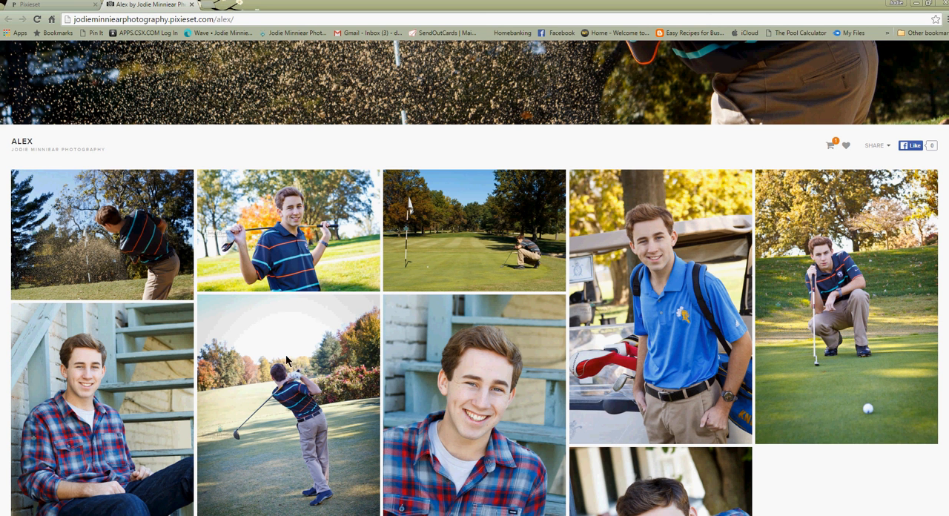
mouse_move(247, 339)
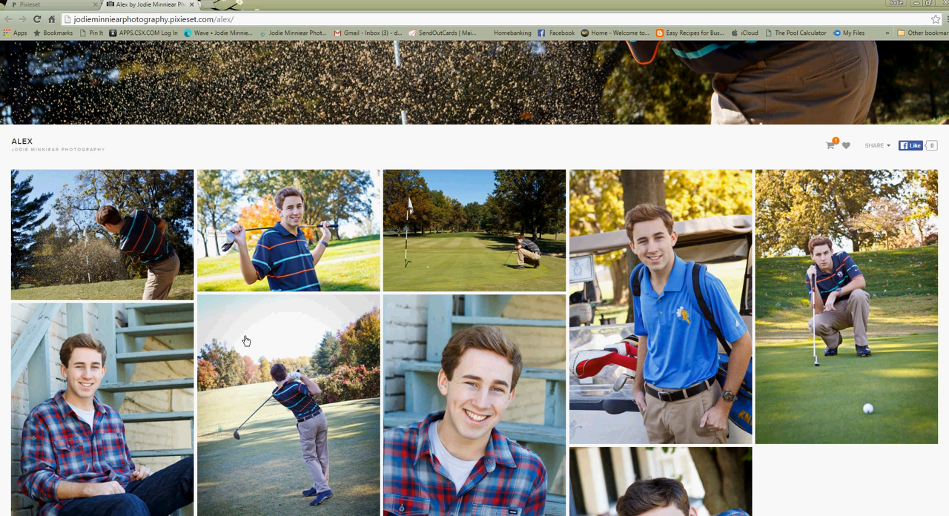
mouse_move(246, 340)
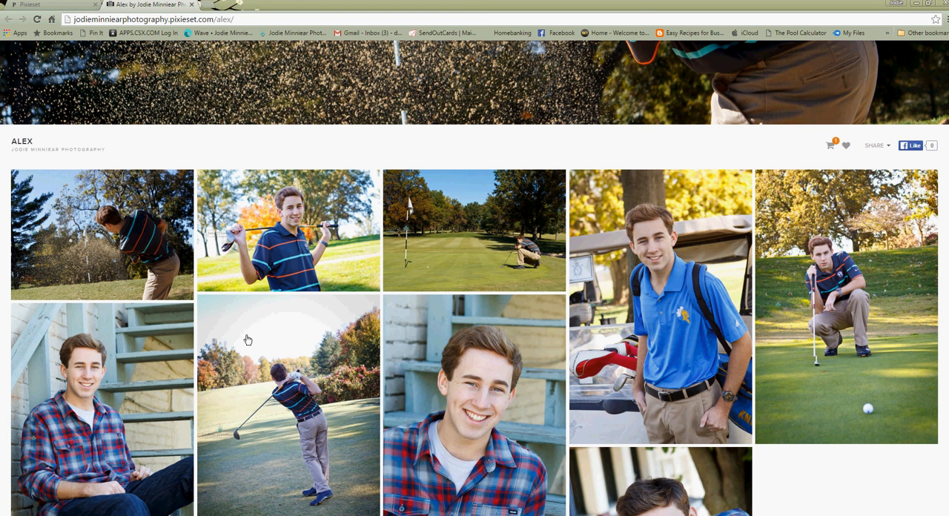